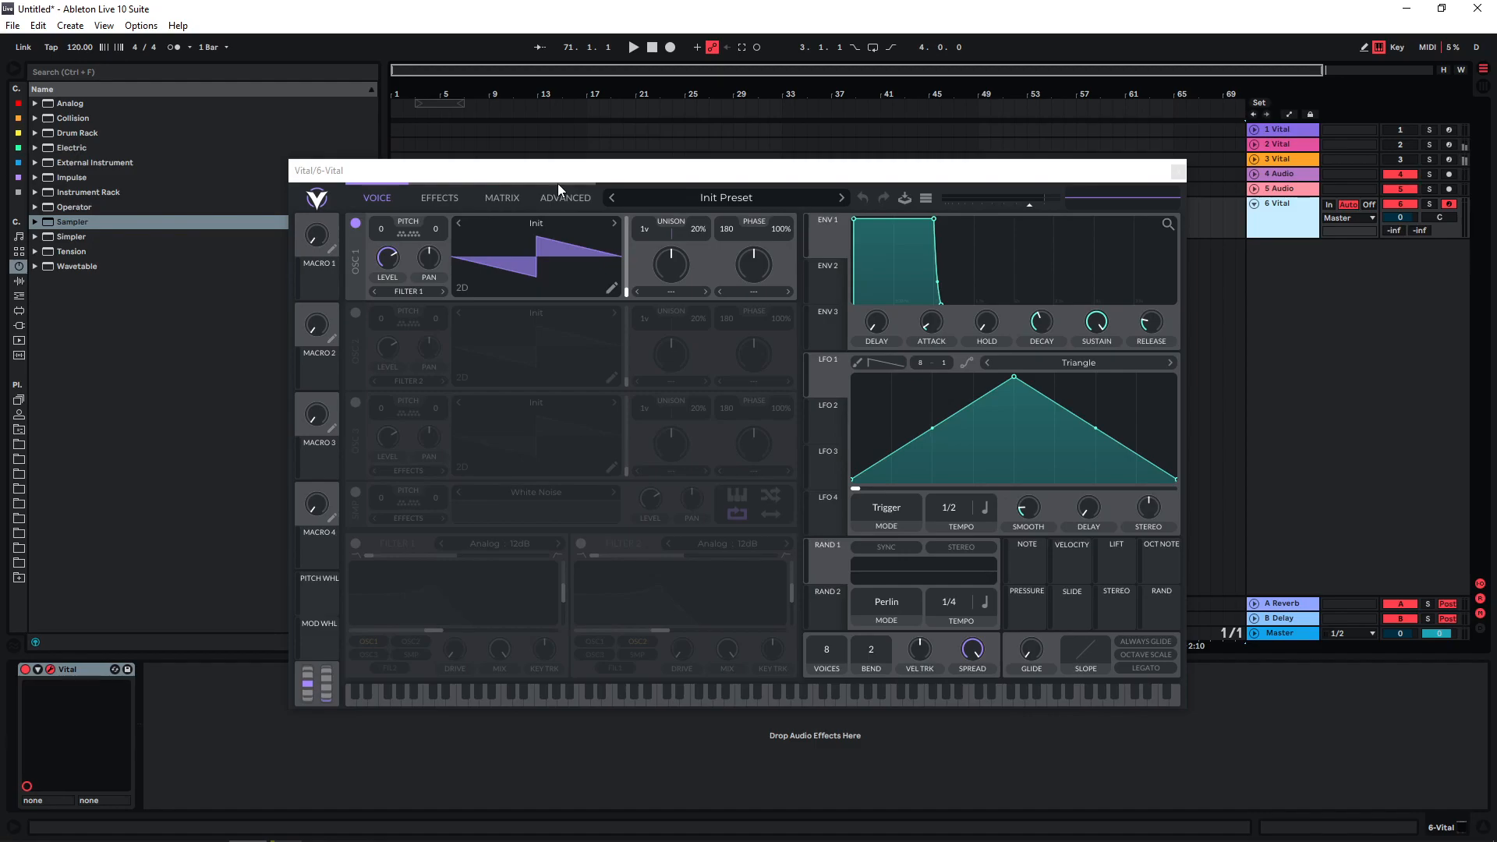
{"action": "mouse_move", "coordinate": [509, 182]}
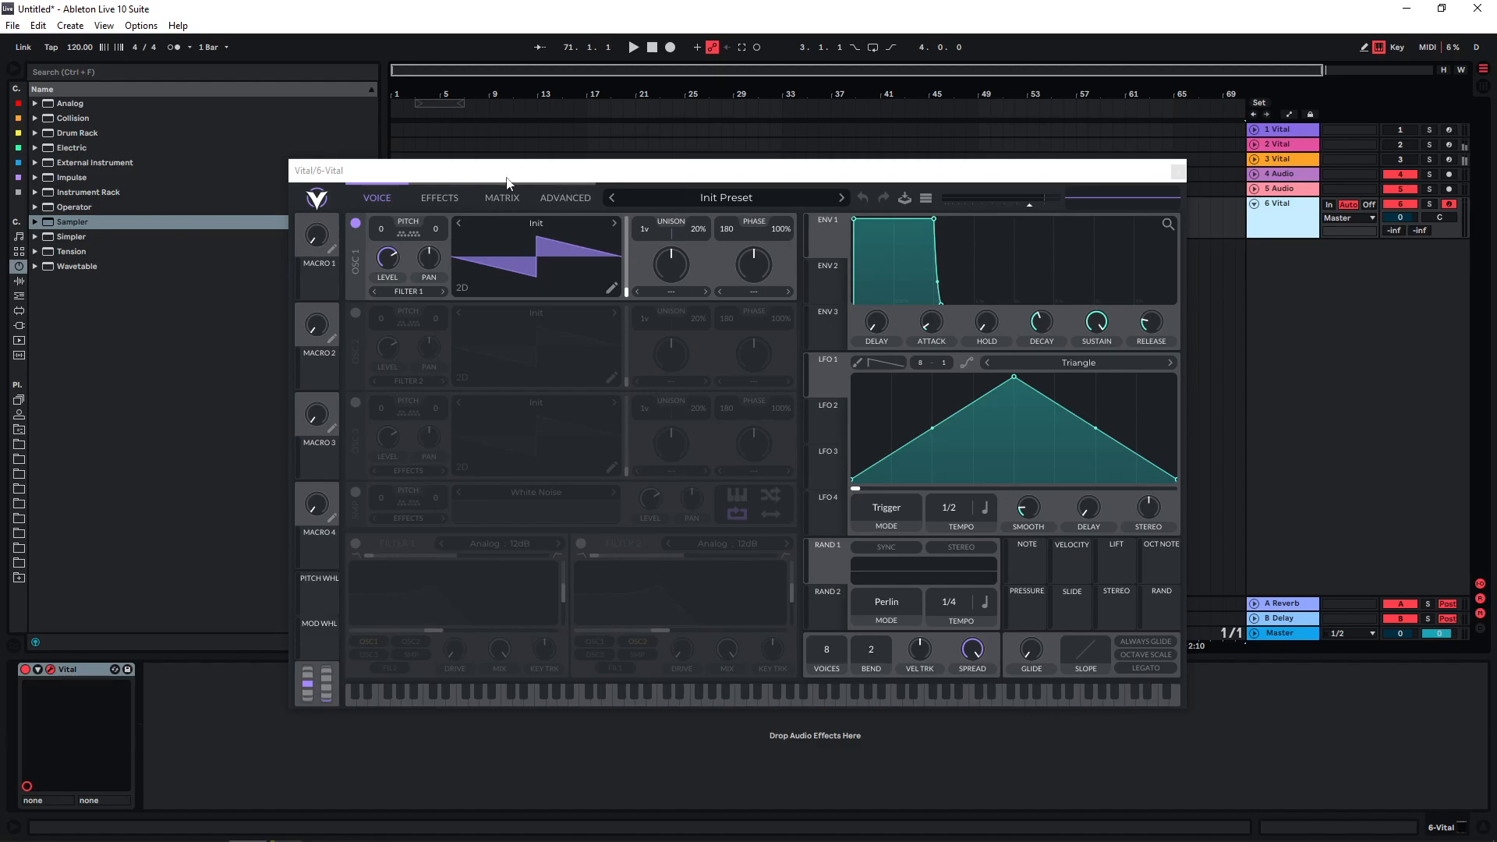
{"action": "mouse_move", "coordinate": [437, 448]}
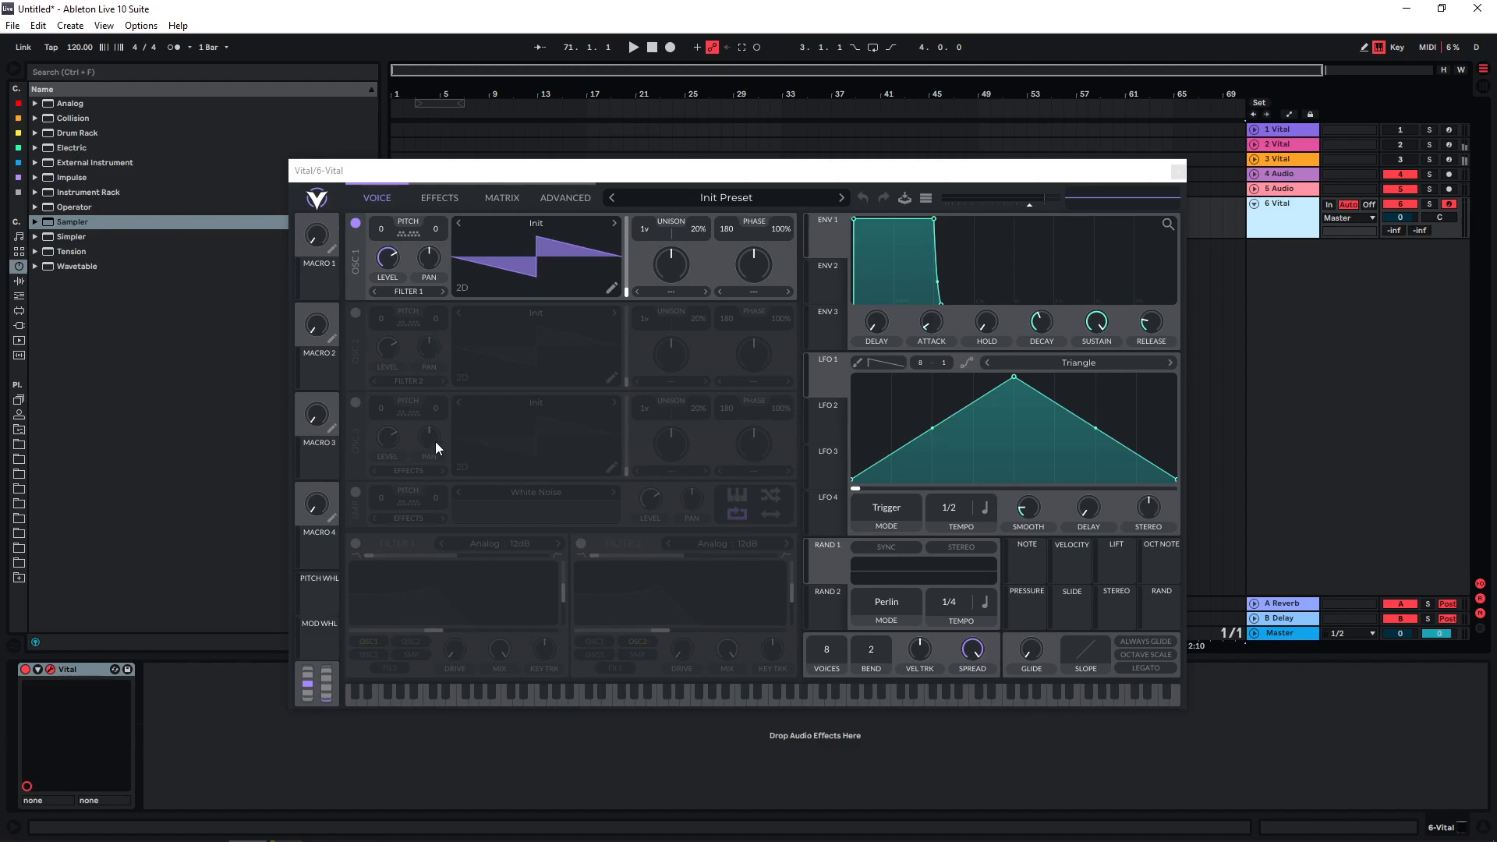
- Enable Filter 1 as a Low High Comb and switch LFO 1 to Envelope mode
{"action": "left_click", "coordinate": [354, 543]}
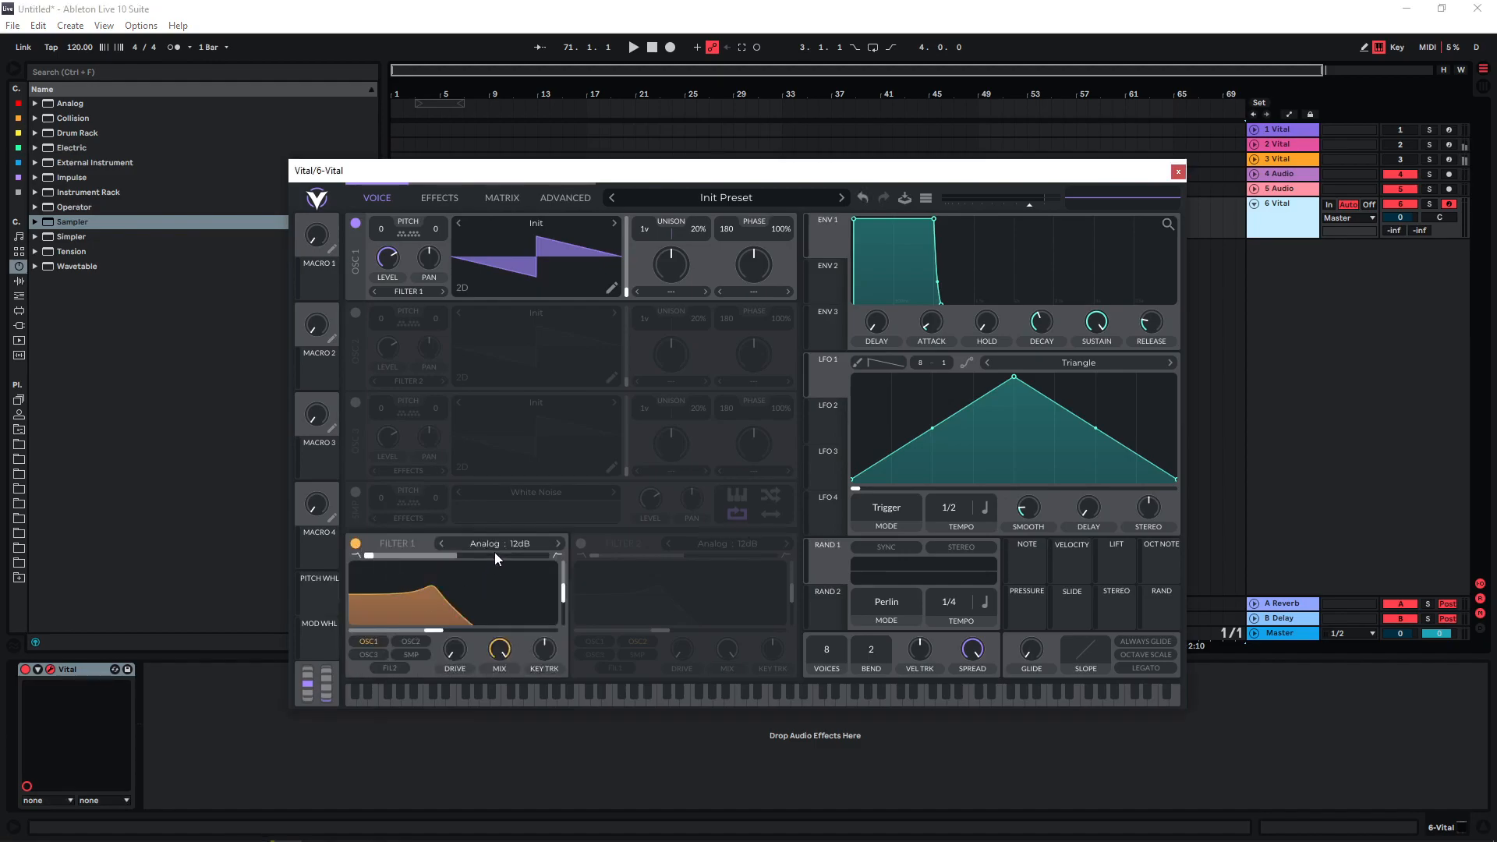
{"action": "left_click", "coordinate": [557, 543]}
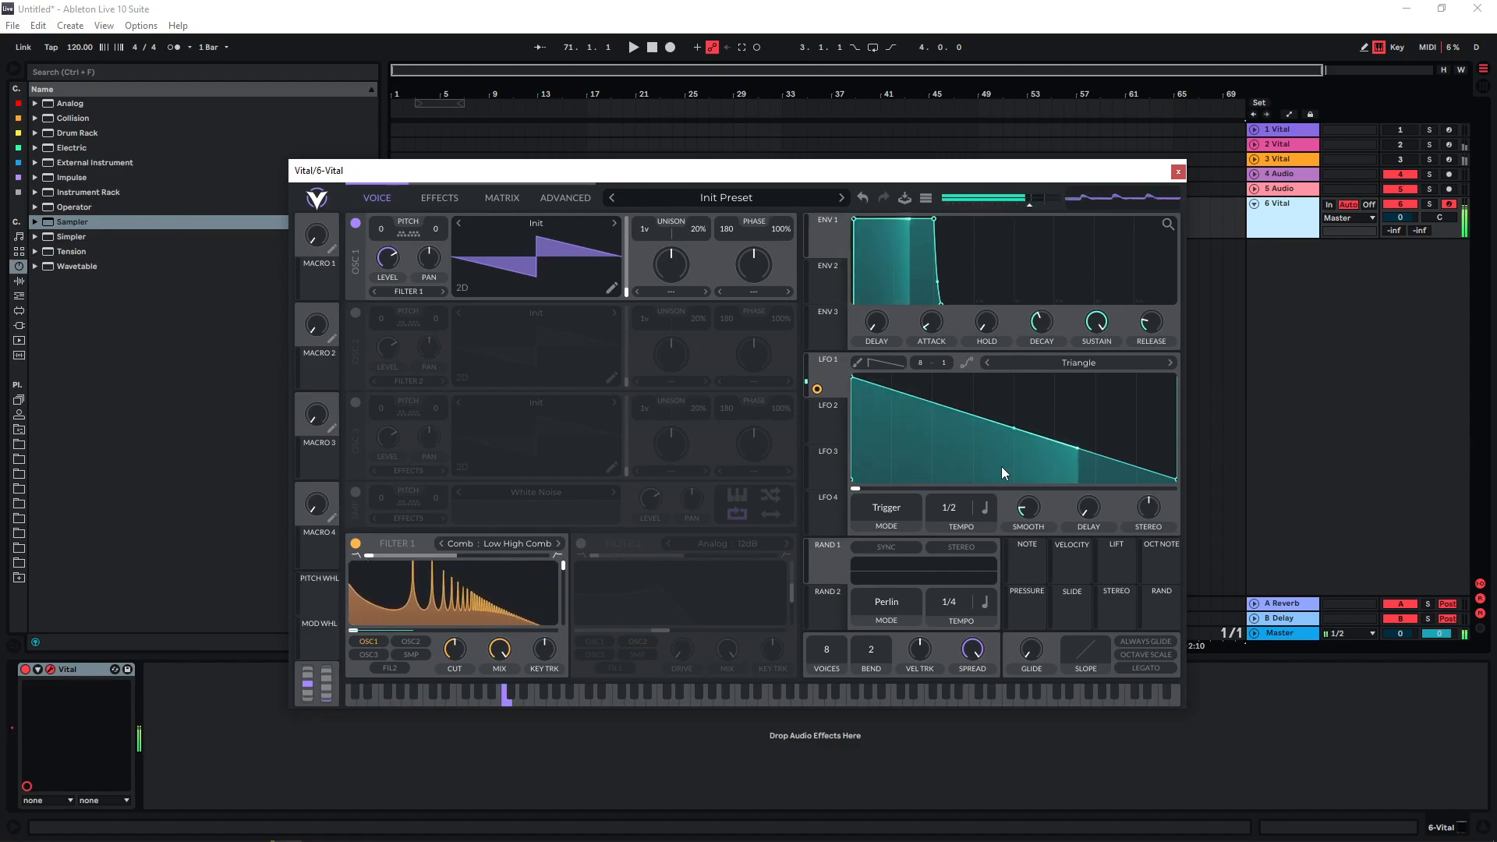
{"action": "left_click", "coordinate": [885, 507]}
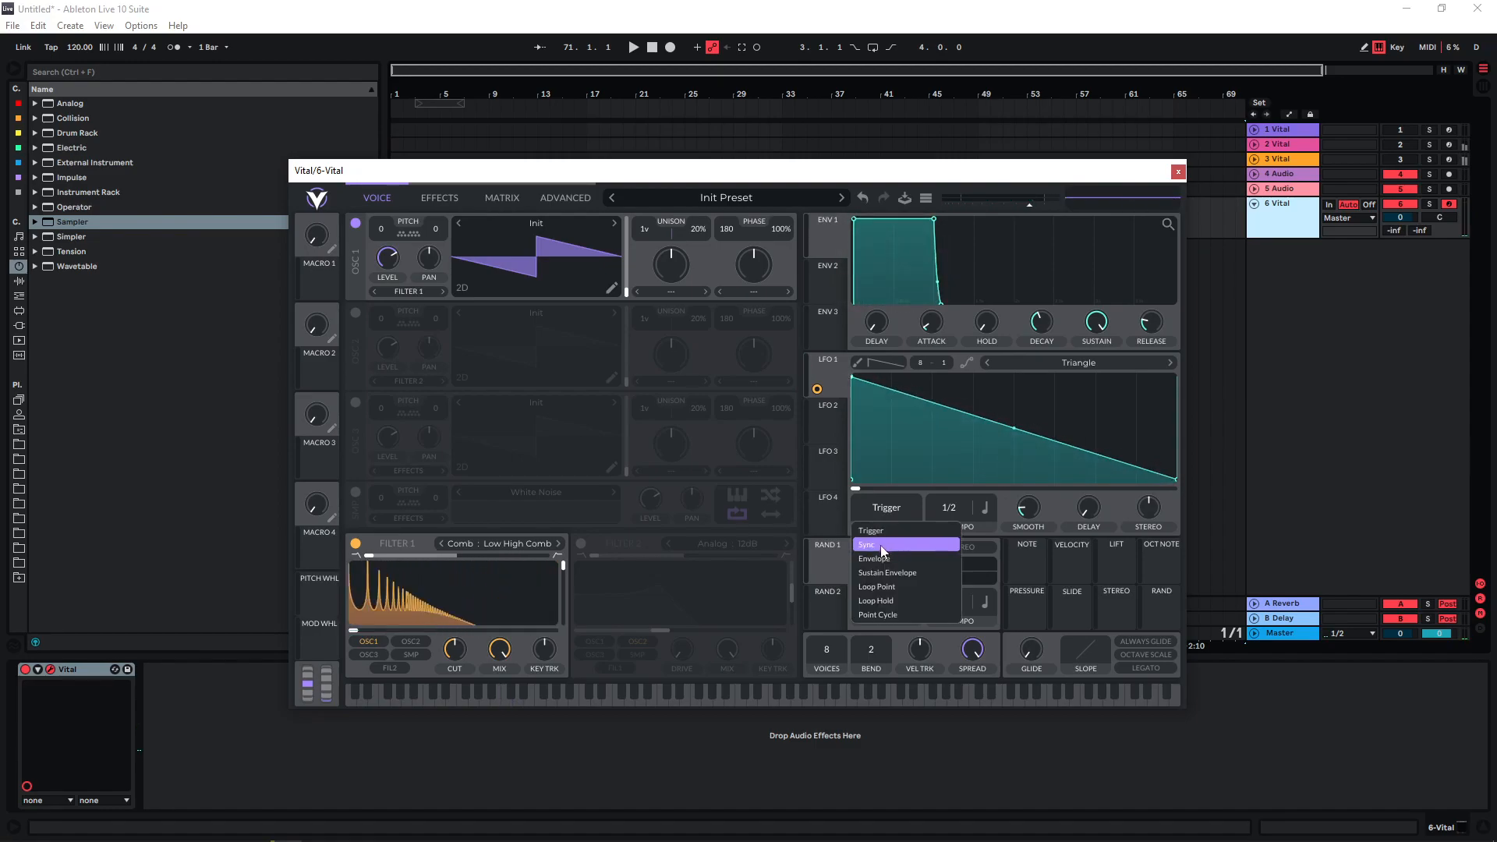
{"action": "left_click", "coordinate": [876, 558]}
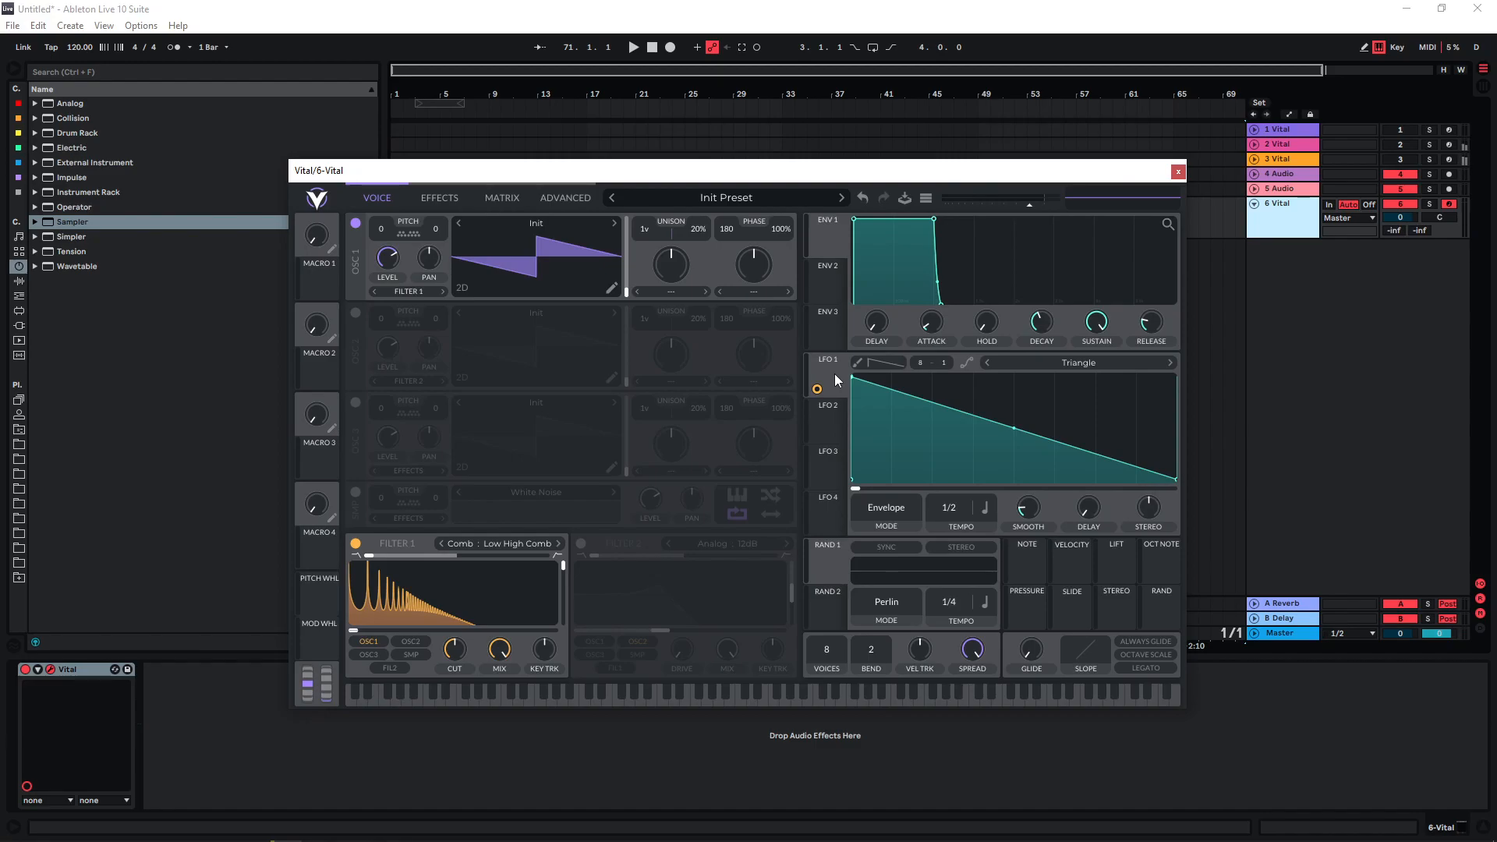
- Enable Filter 2 and set its type to Comb > Spread Comb
{"action": "left_click", "coordinate": [580, 544]}
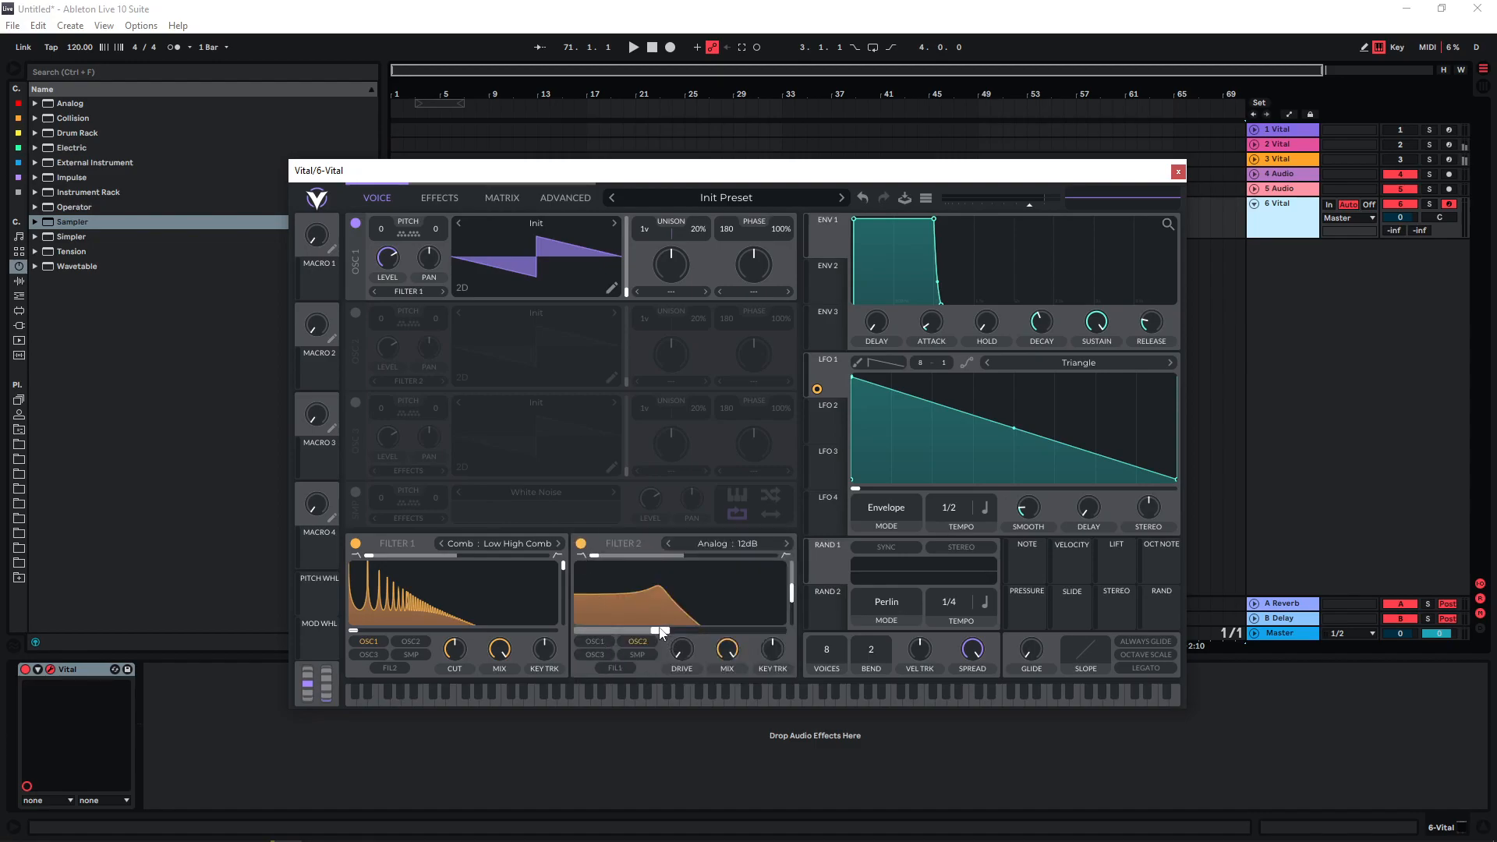
{"action": "left_click", "coordinate": [723, 543]}
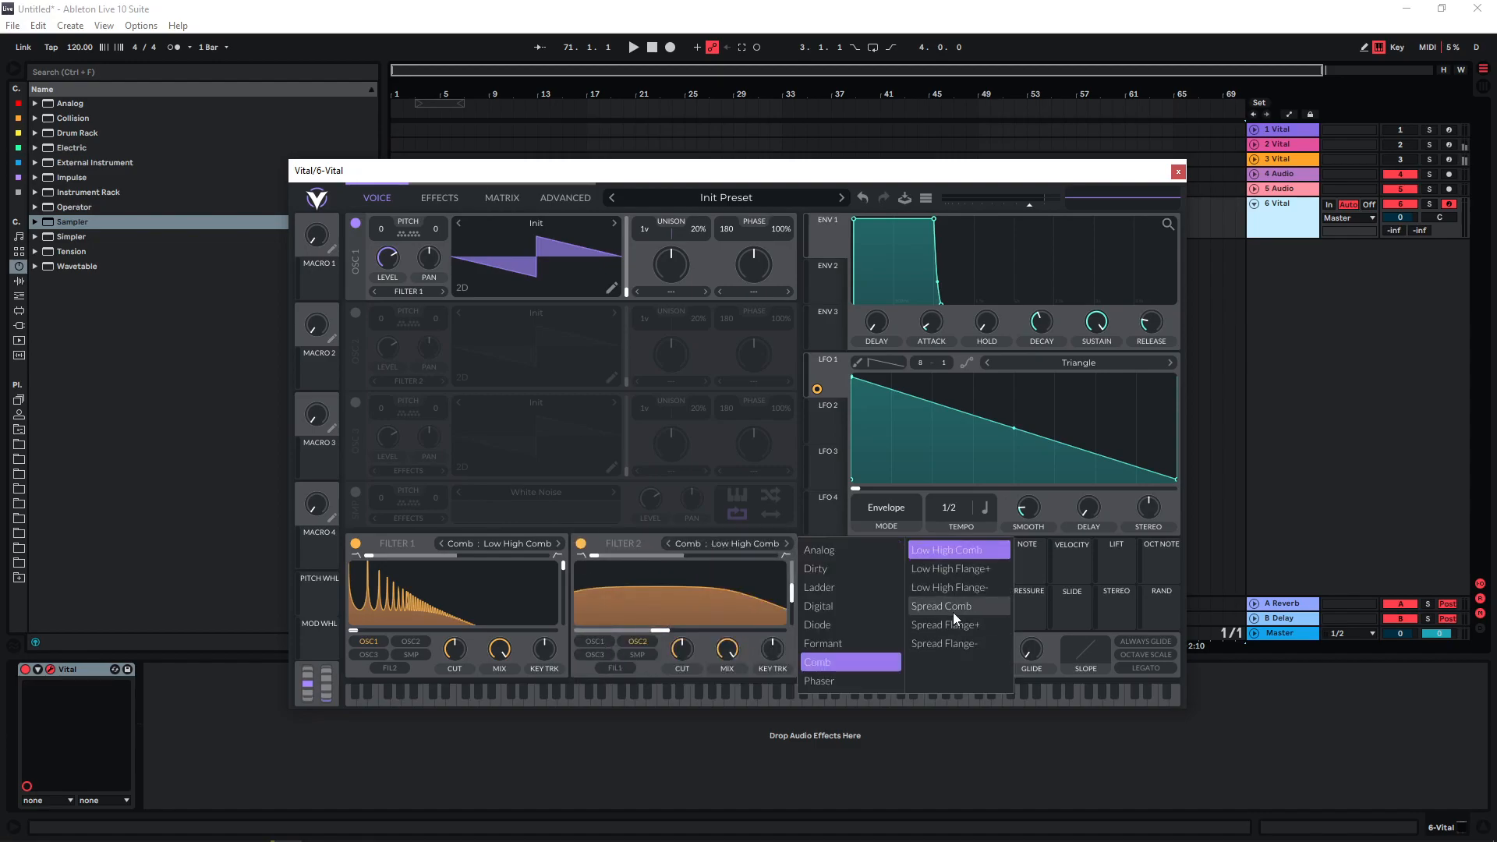
{"action": "left_click", "coordinate": [940, 605]}
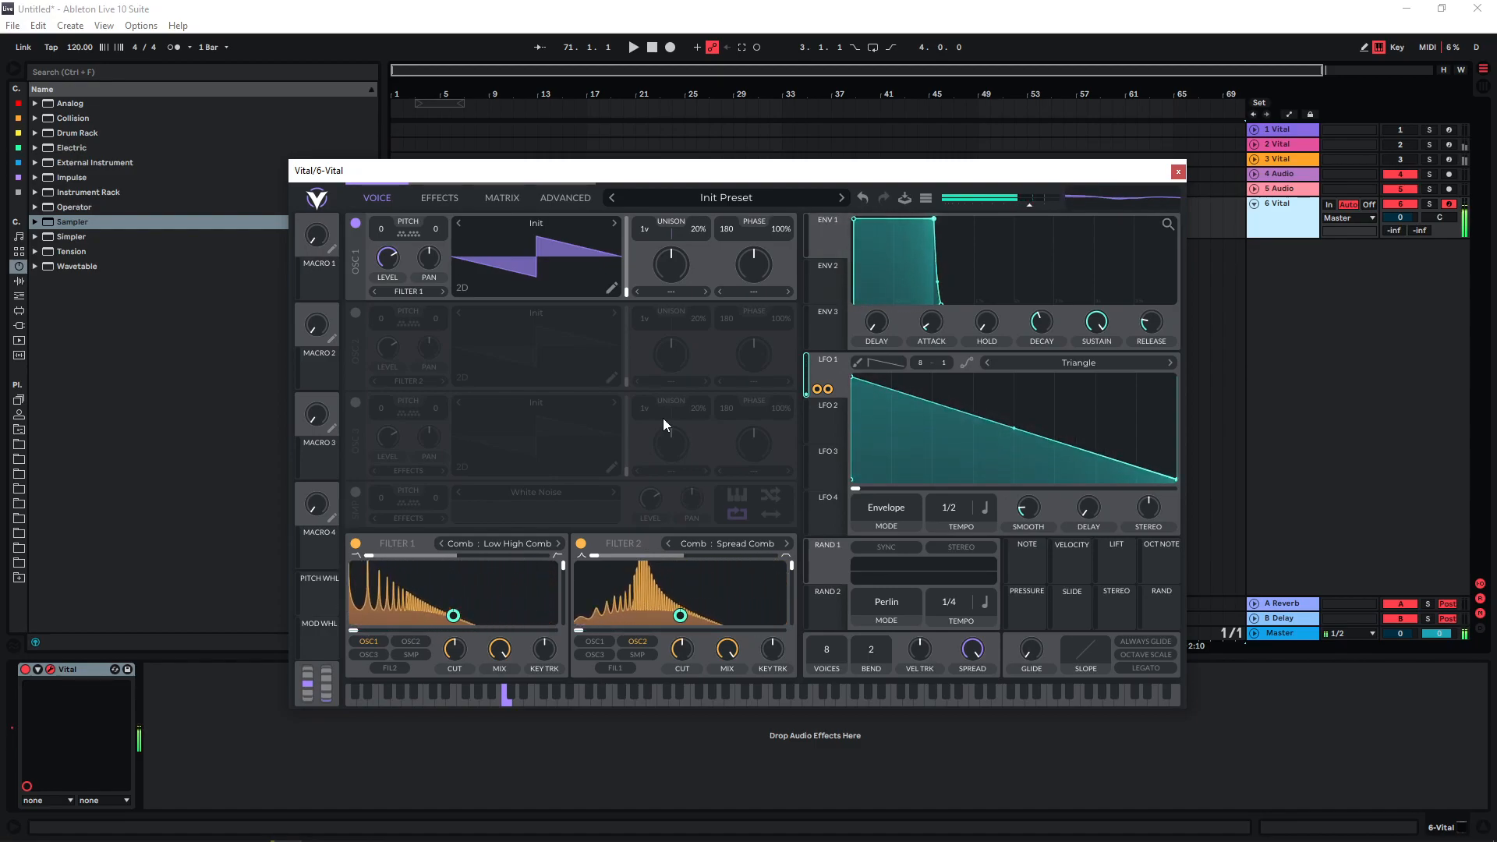
- Enable the Filter effect in the effects chain as a Comb Spread Flange- filter
{"action": "left_click", "coordinate": [438, 198]}
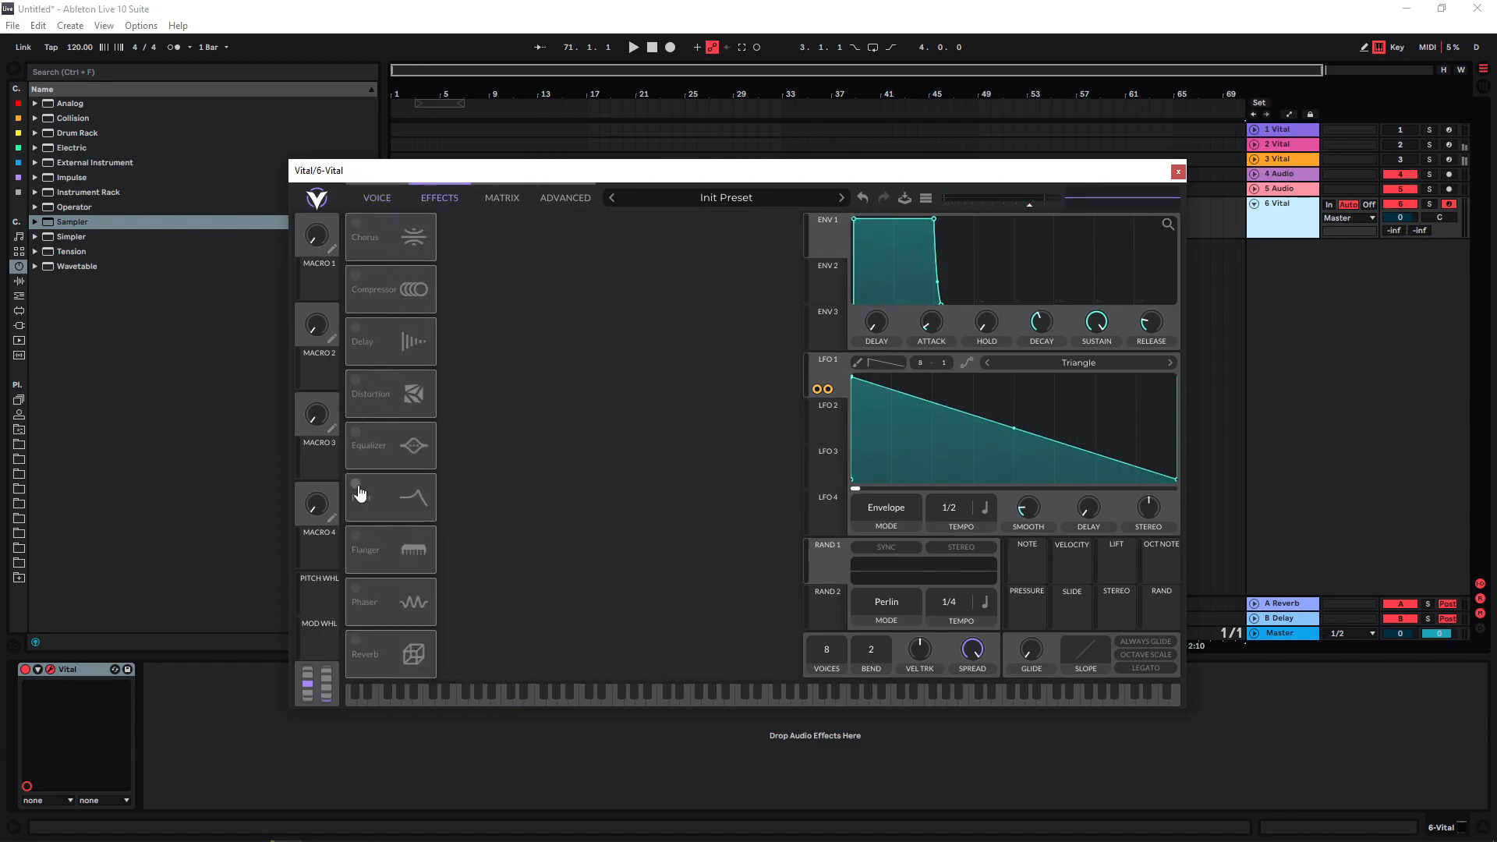
{"action": "left_click", "coordinate": [357, 489]}
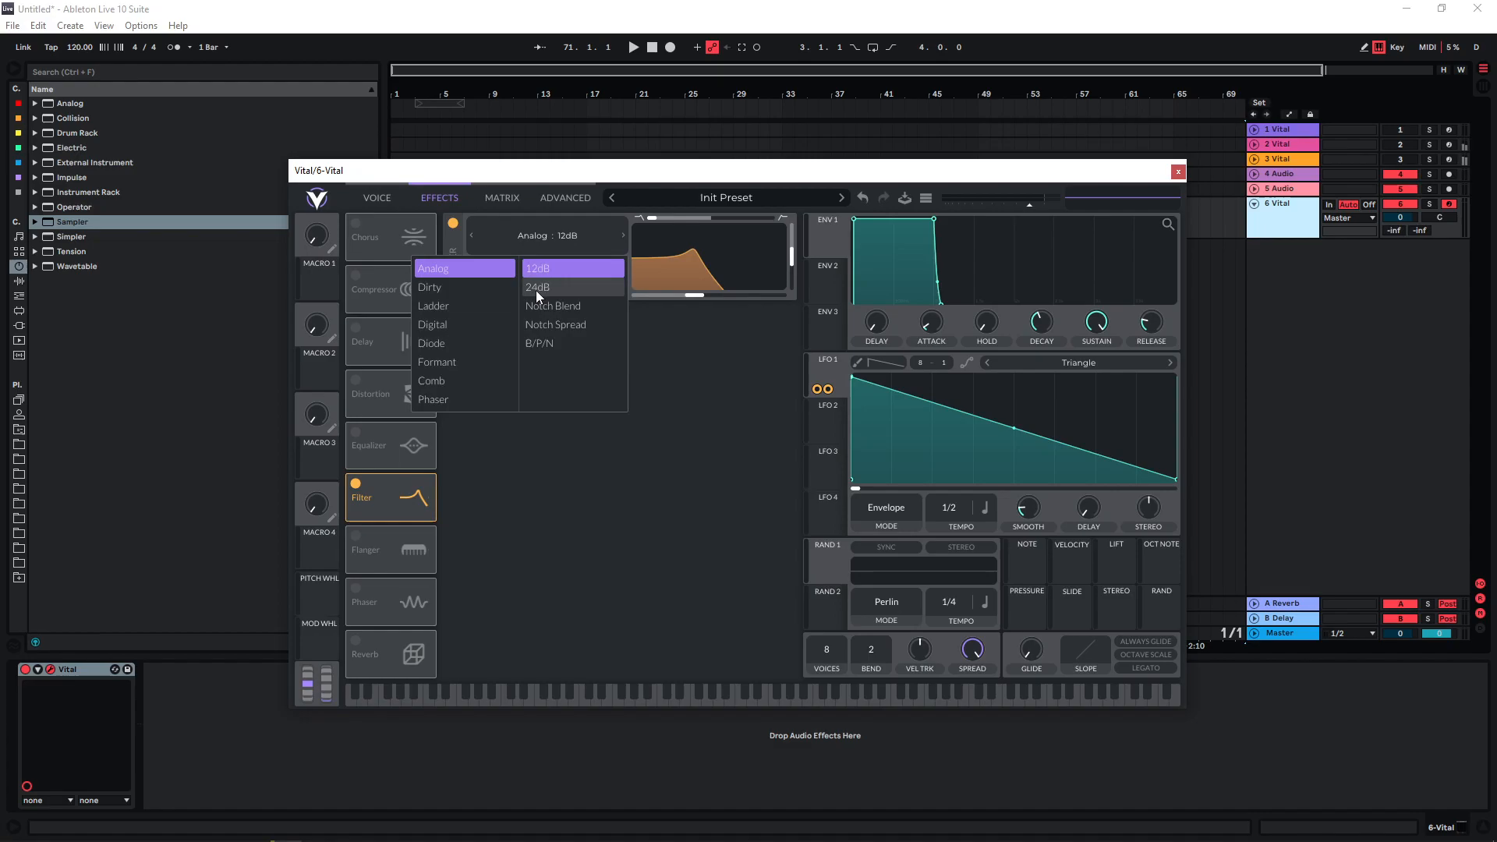
{"action": "left_click", "coordinate": [431, 379]}
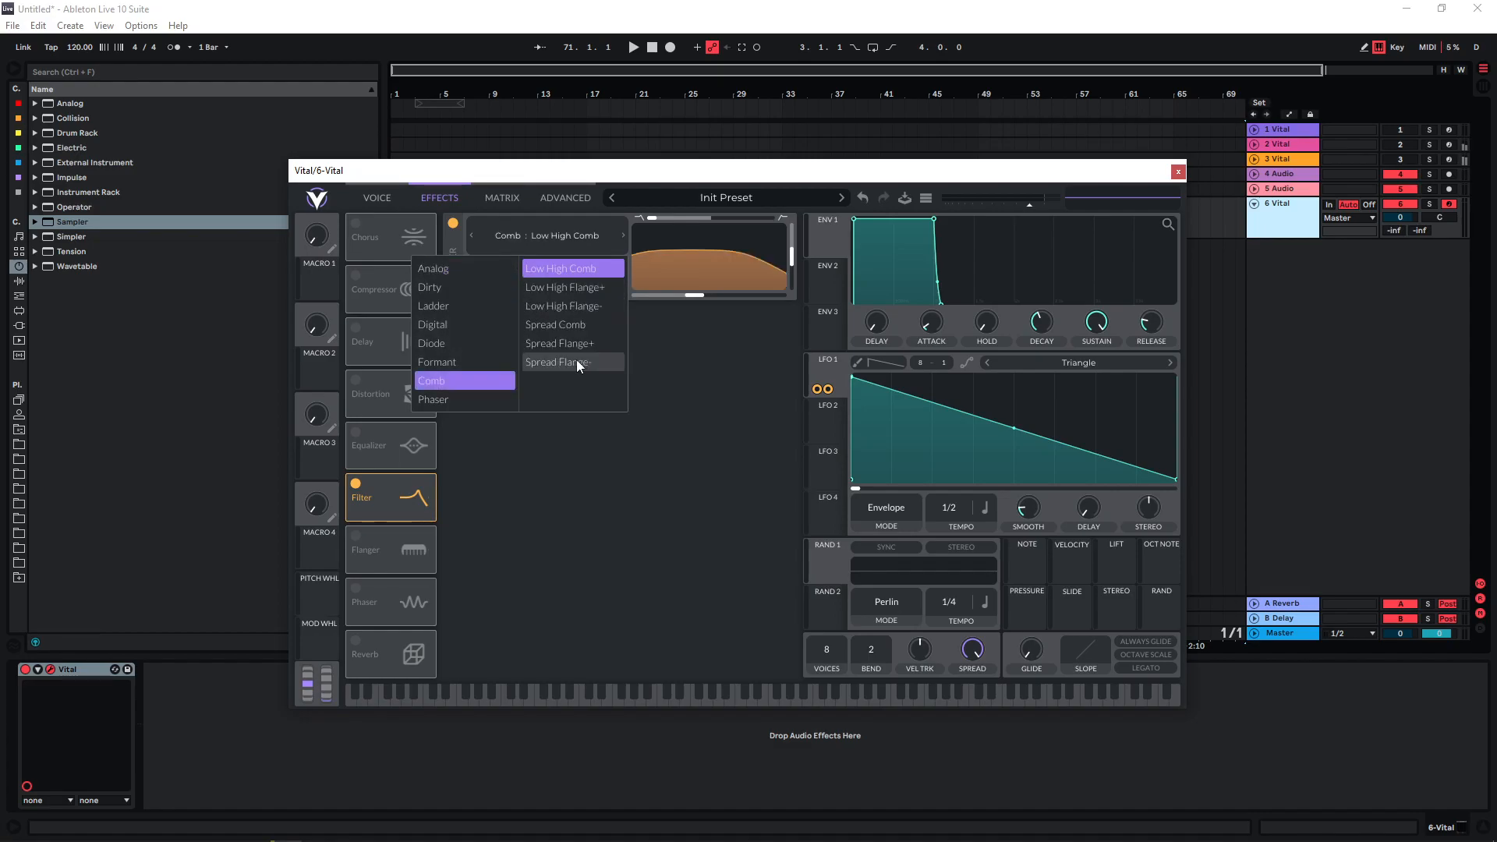
{"action": "left_click", "coordinate": [560, 362]}
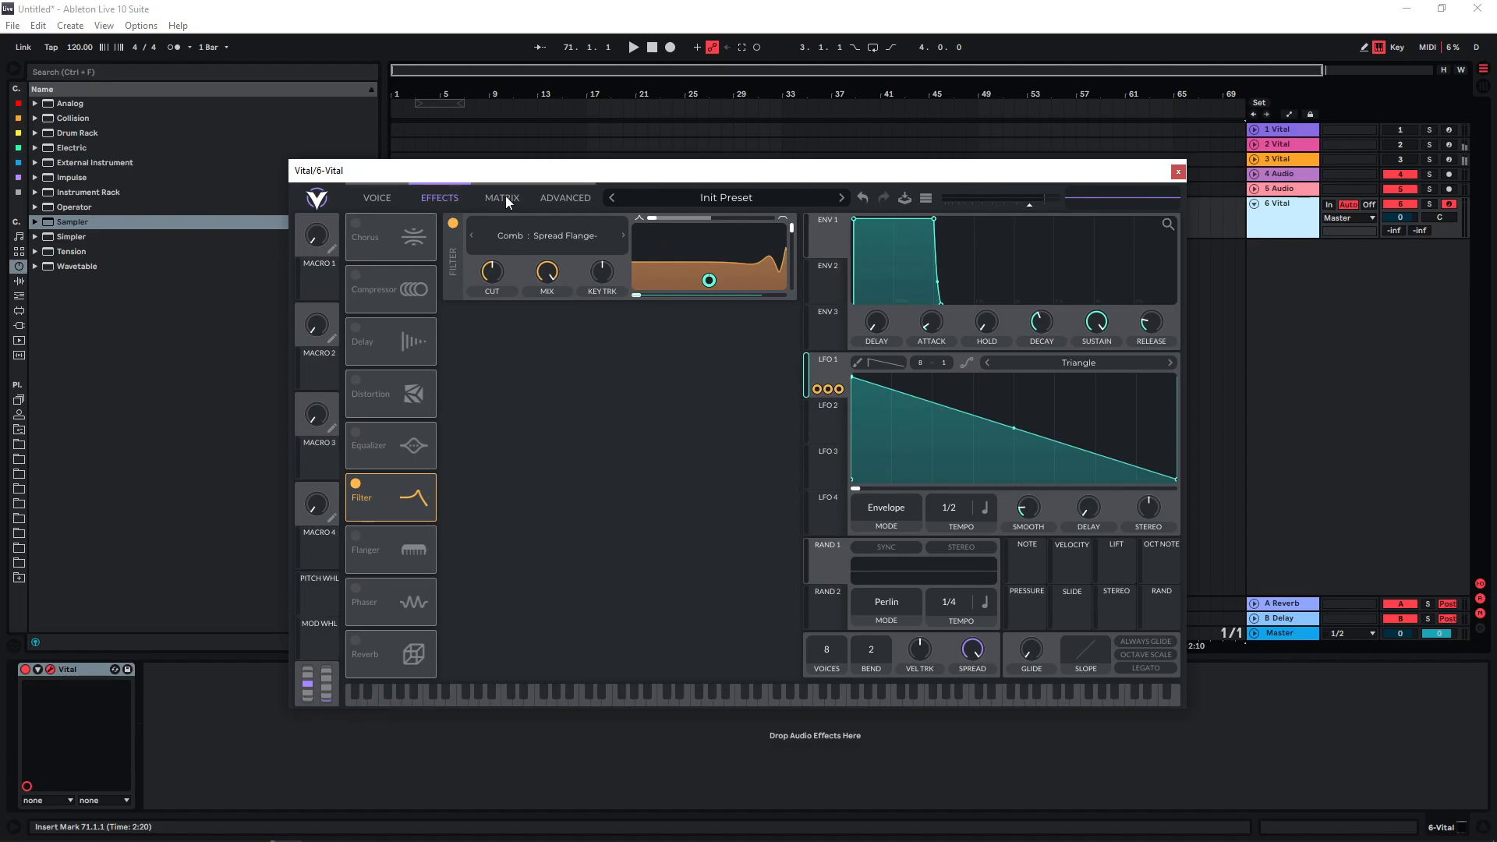
- Route LFO 1 to Voice Transpose in a new matrix row, then return to Effects
{"action": "left_click", "coordinate": [502, 197]}
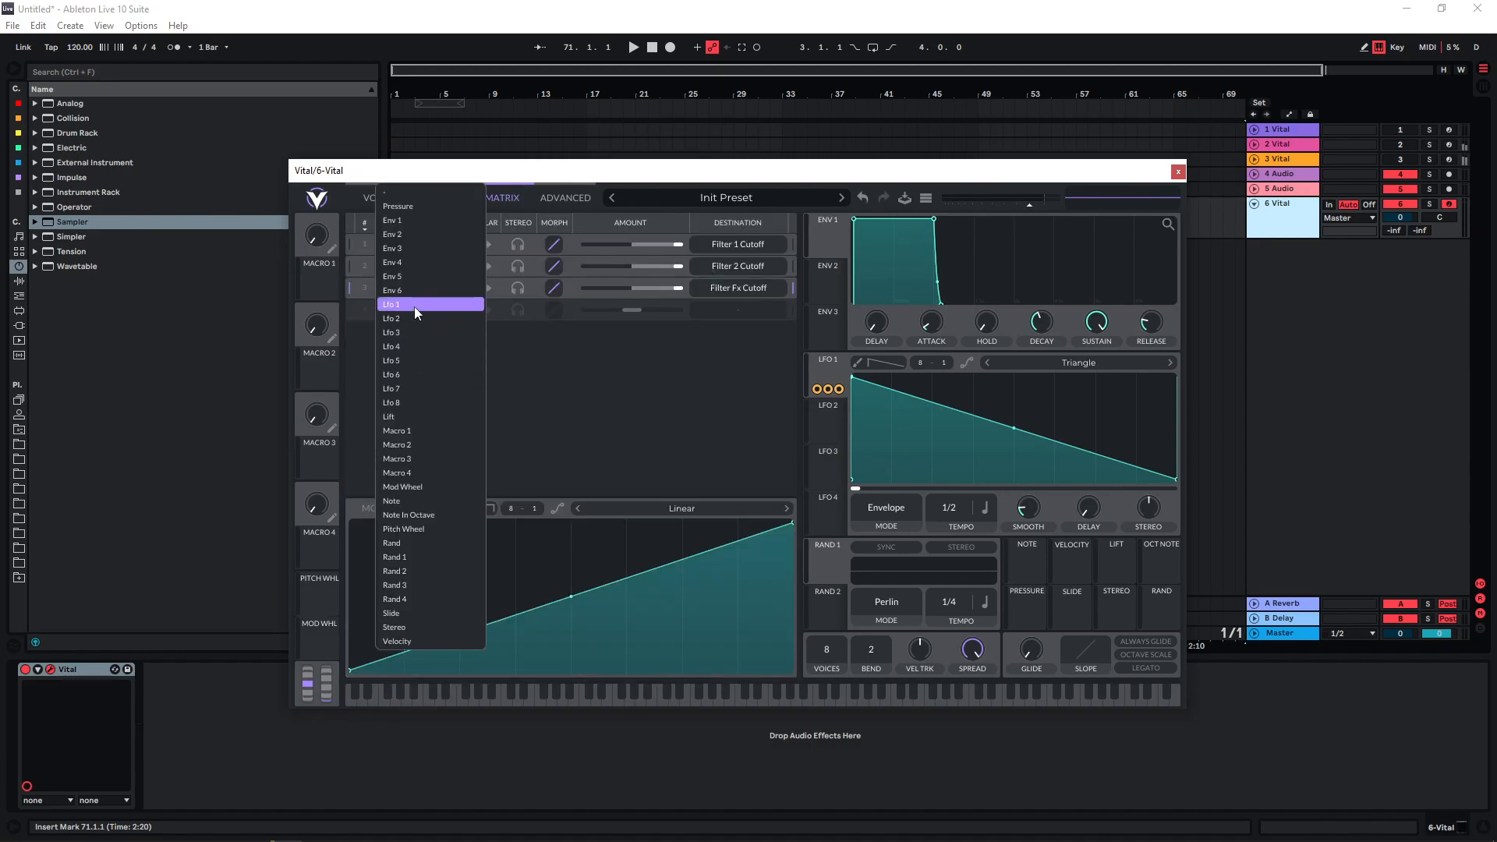
{"action": "left_click", "coordinate": [390, 303]}
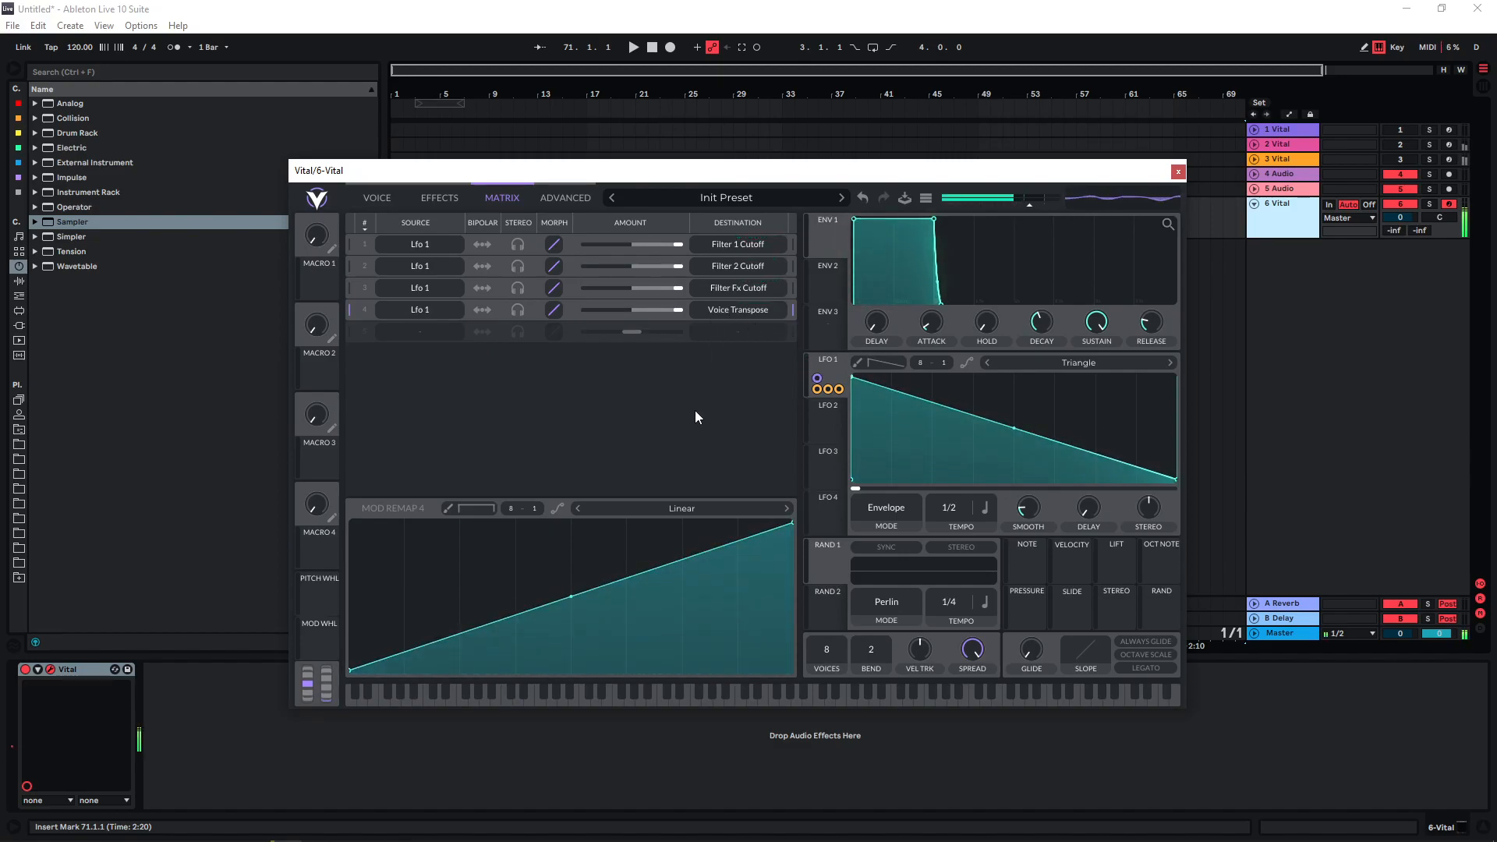
{"action": "left_click", "coordinate": [438, 197]}
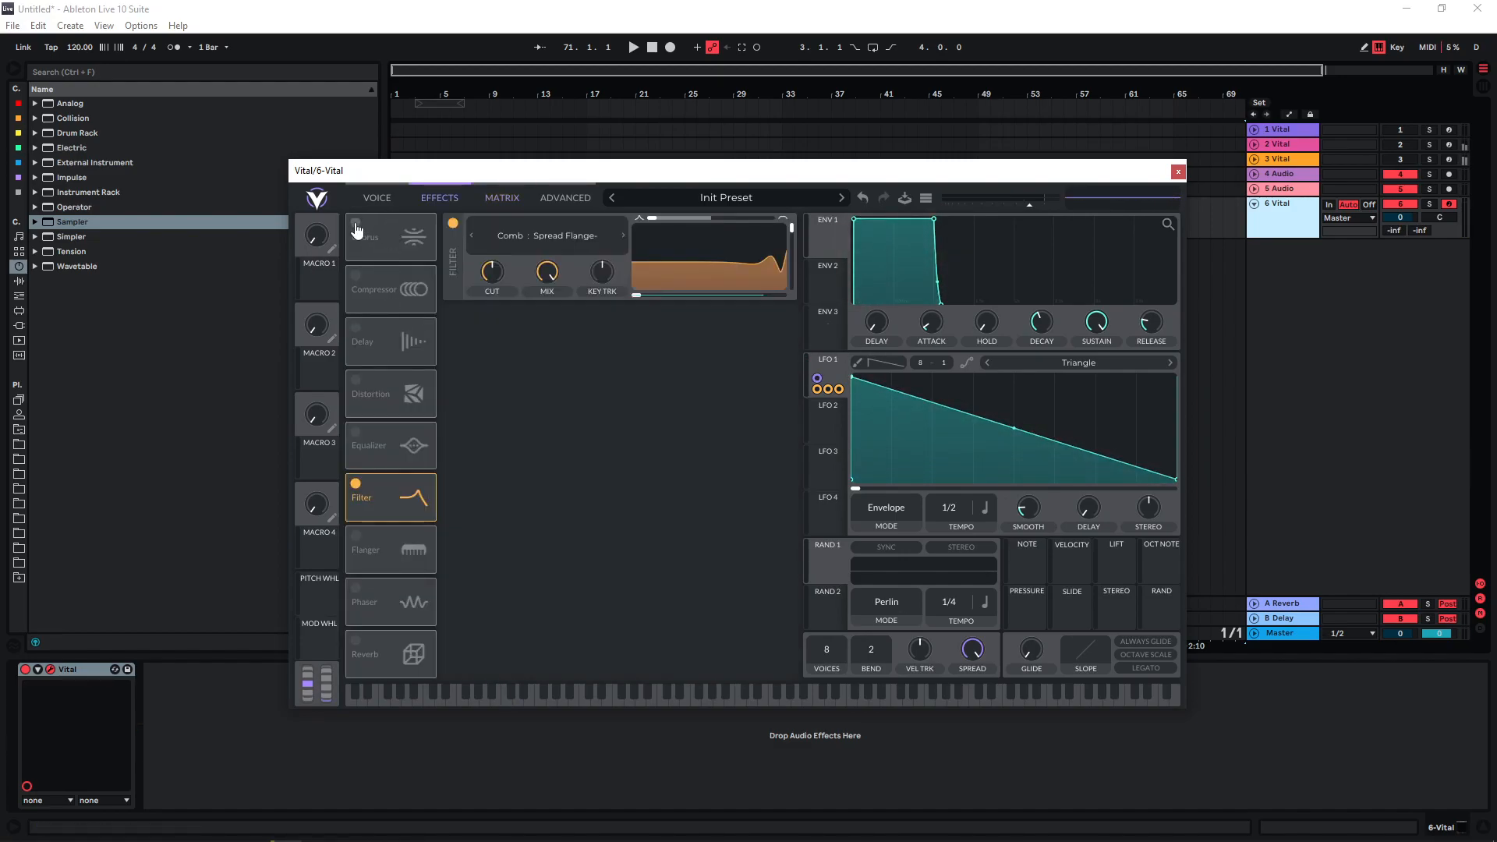
- Enable Chorus alongside the comb filter and flanger, then return to the Voice page
{"action": "left_click", "coordinate": [390, 236]}
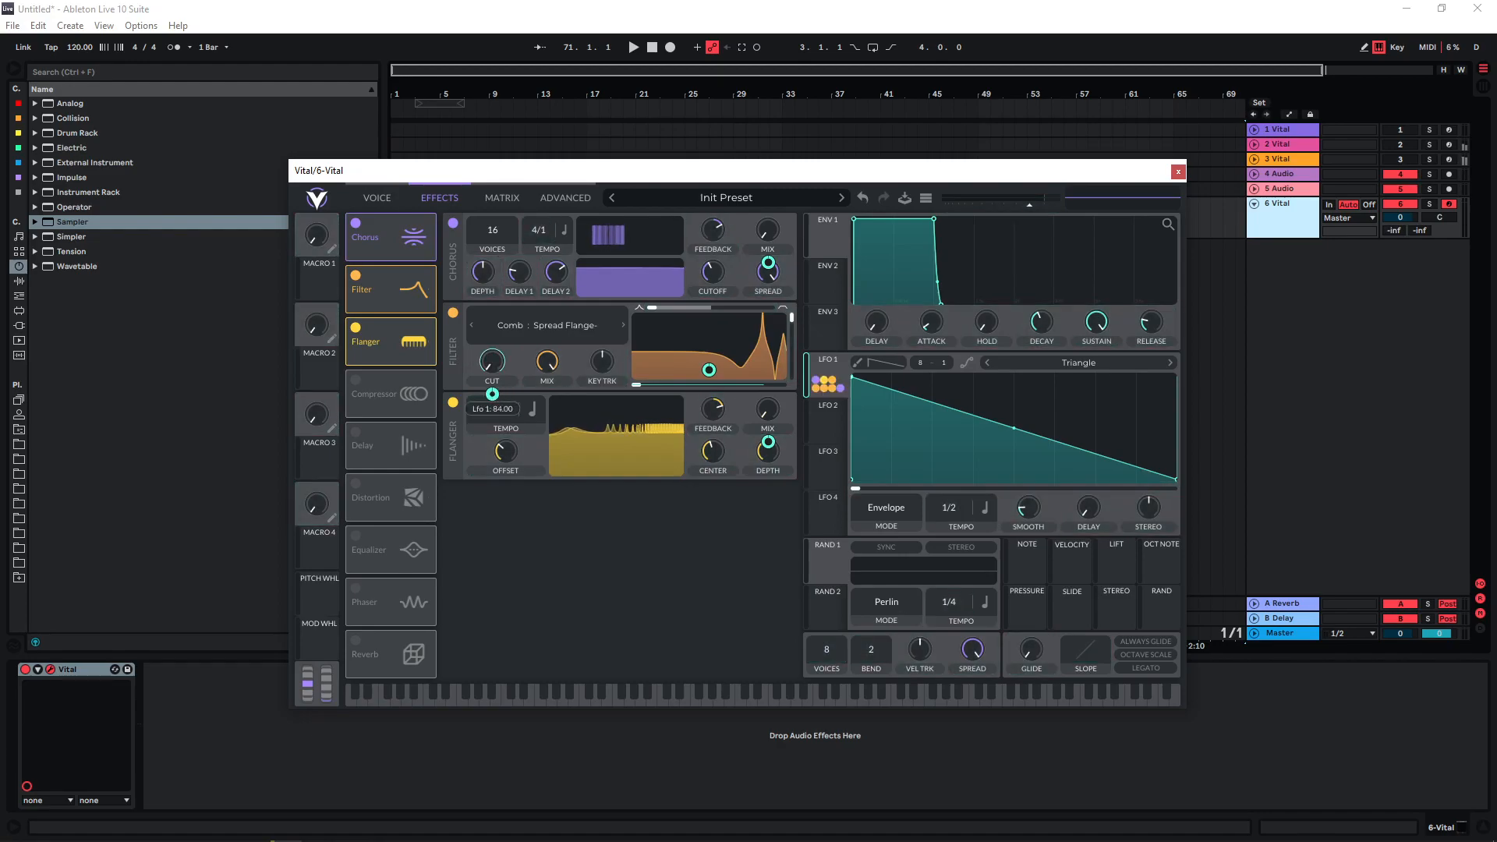
{"action": "left_click", "coordinate": [376, 197]}
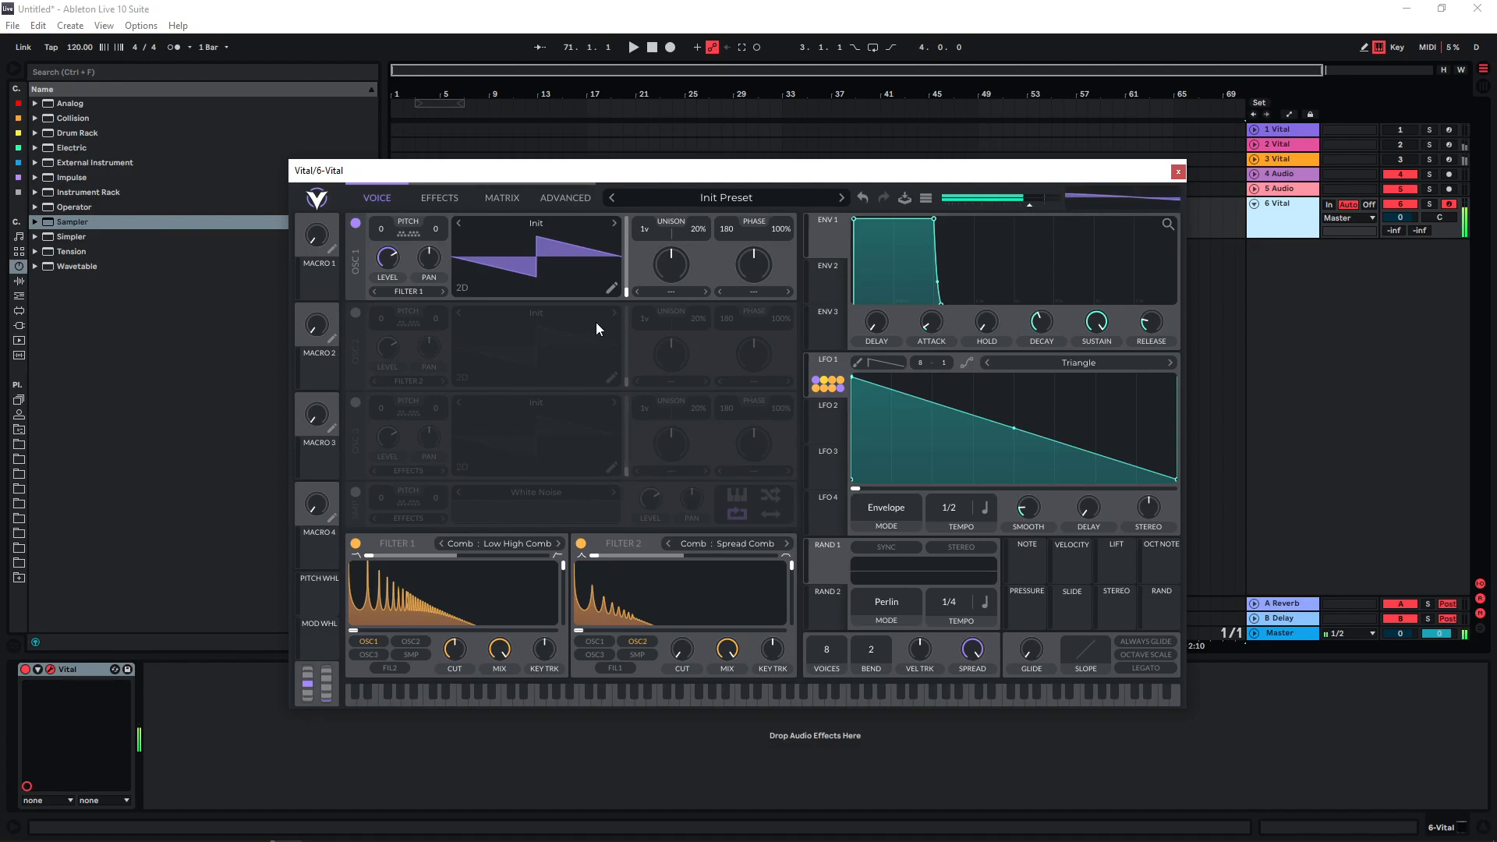
{"action": "mouse_move", "coordinate": [539, 537]}
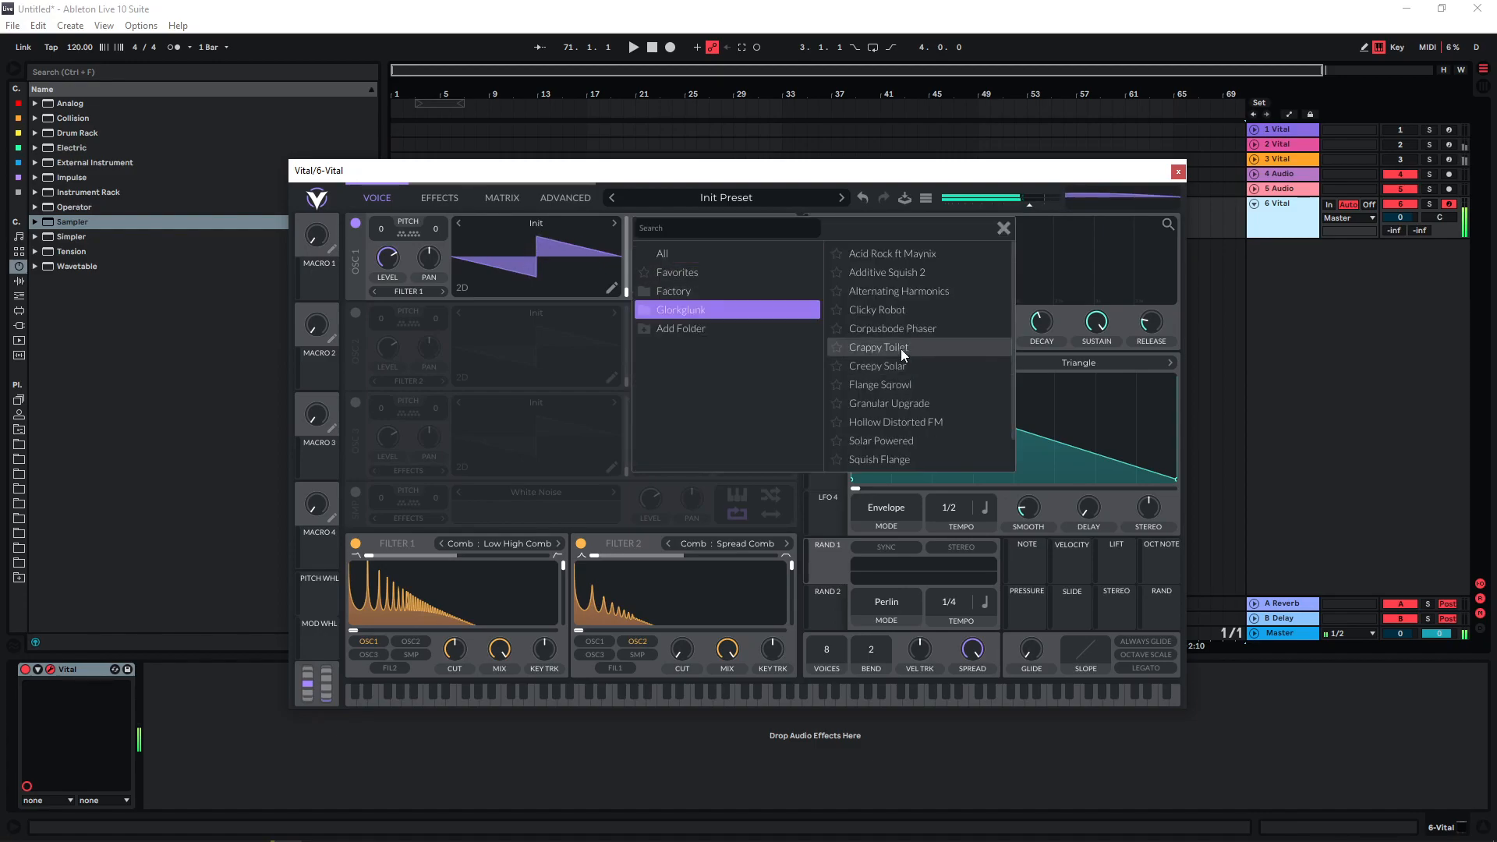
- Load Corpusbode Phaser into Osc 1 and Alternating Harmonics into Osc 2, with Smear morph
{"action": "left_click", "coordinate": [893, 328]}
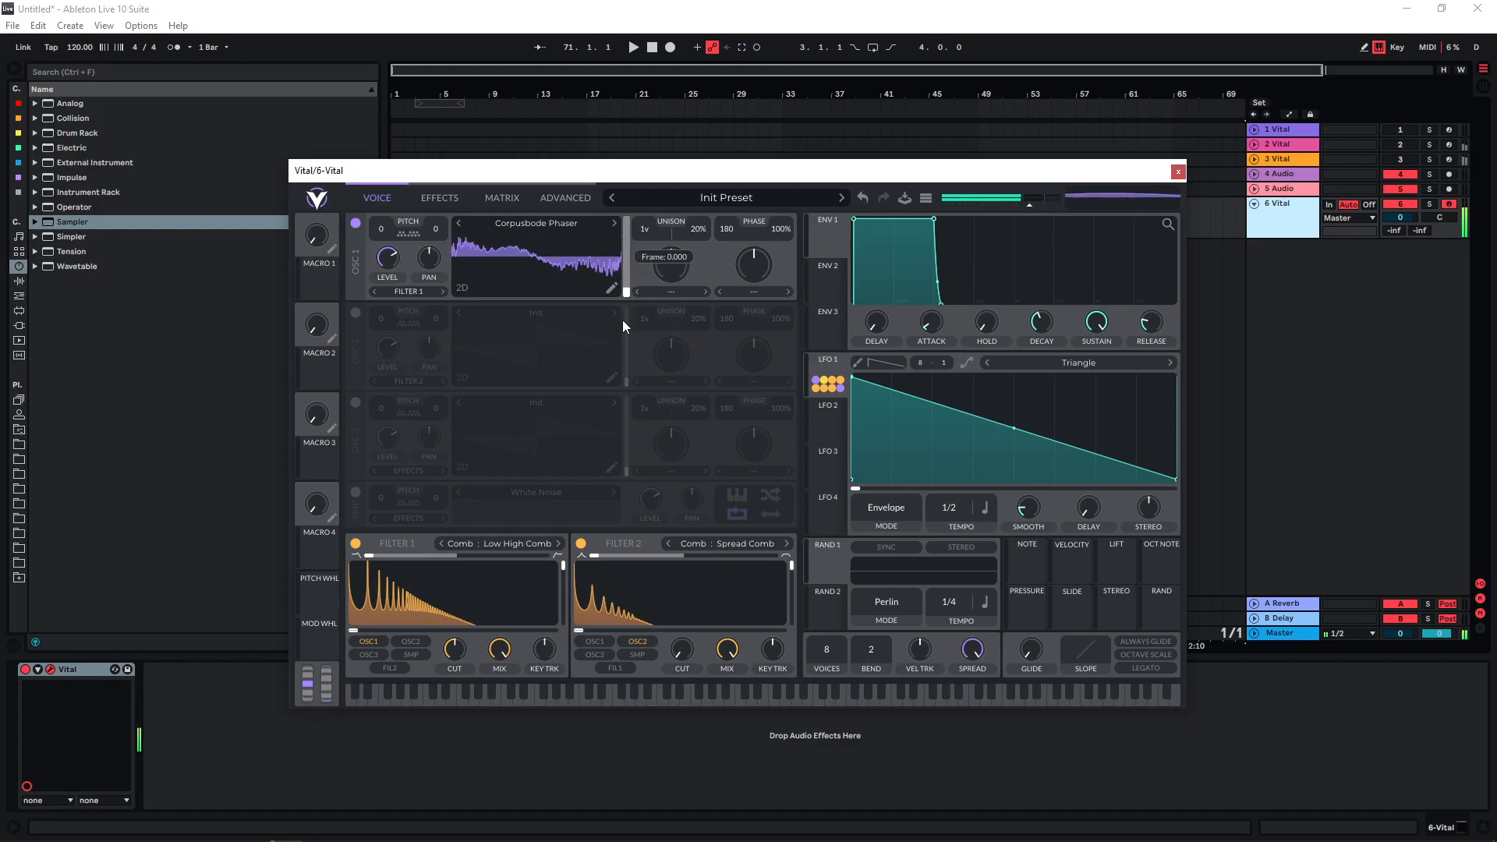
{"action": "mouse_move", "coordinate": [618, 370]}
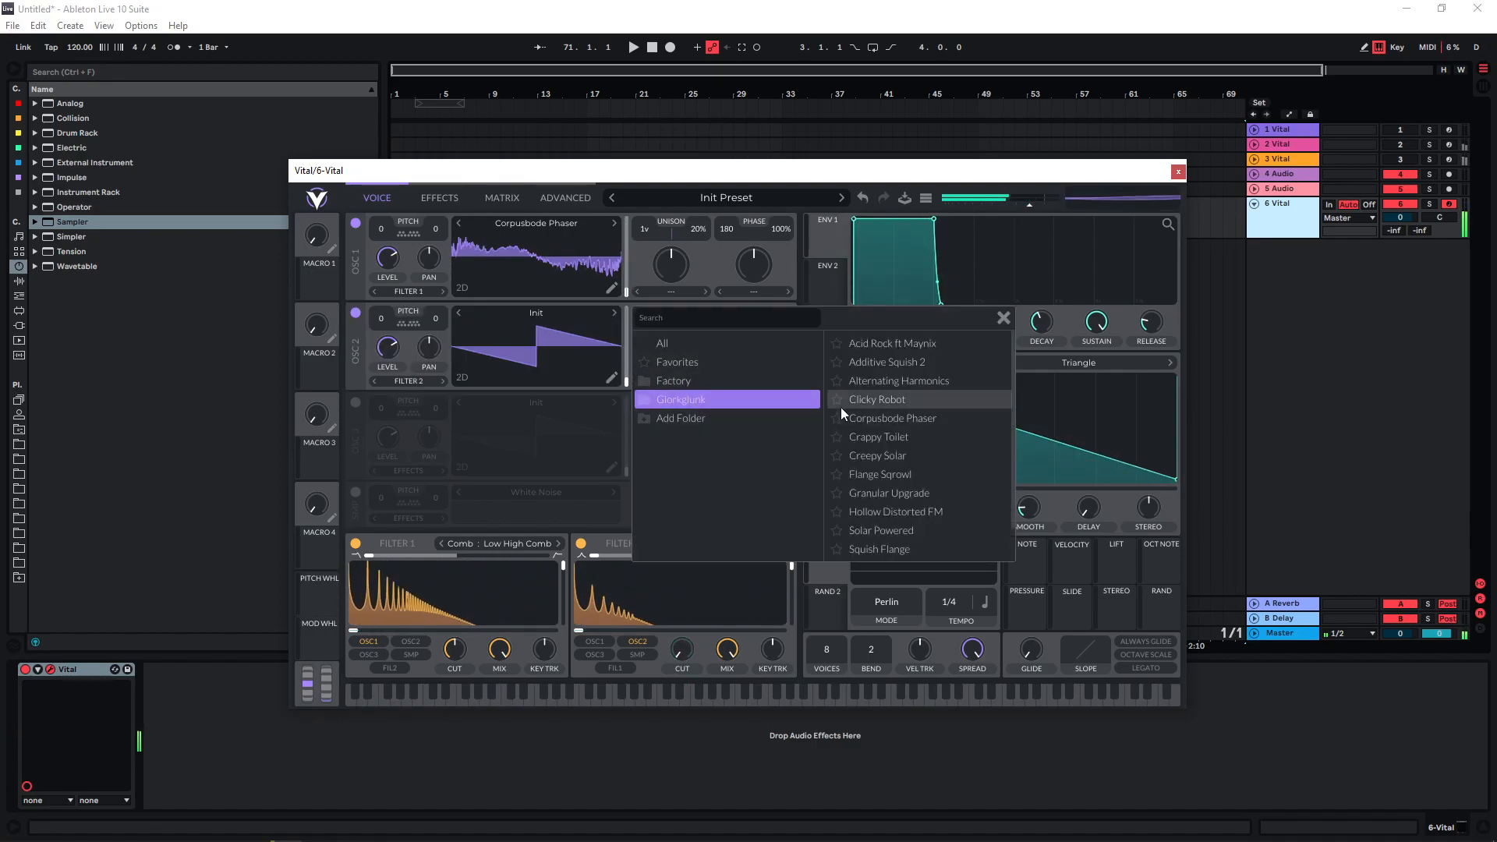
{"action": "left_click", "coordinate": [898, 380]}
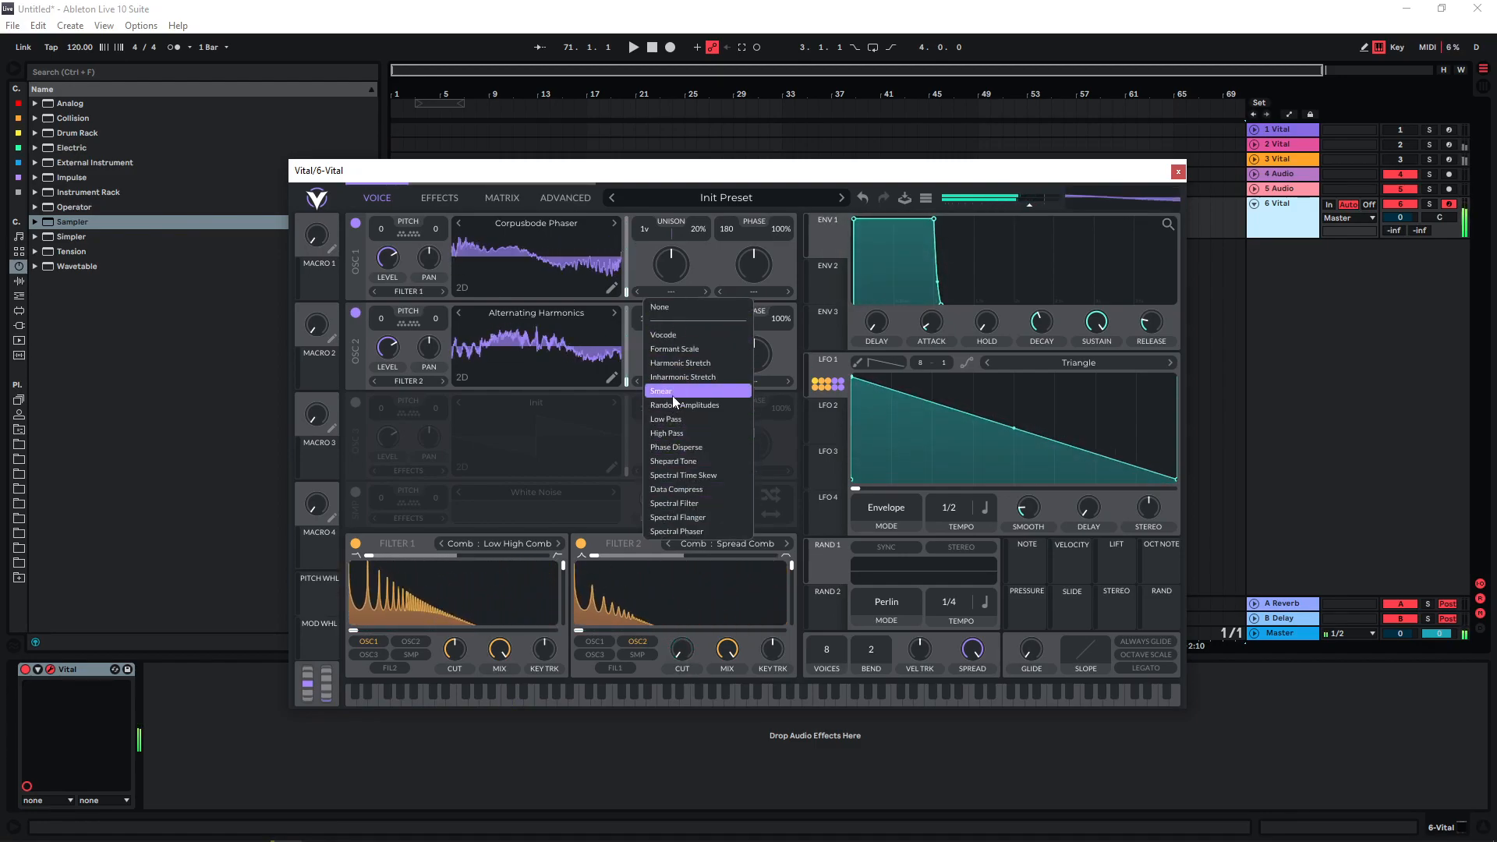
{"action": "left_click", "coordinate": [661, 390]}
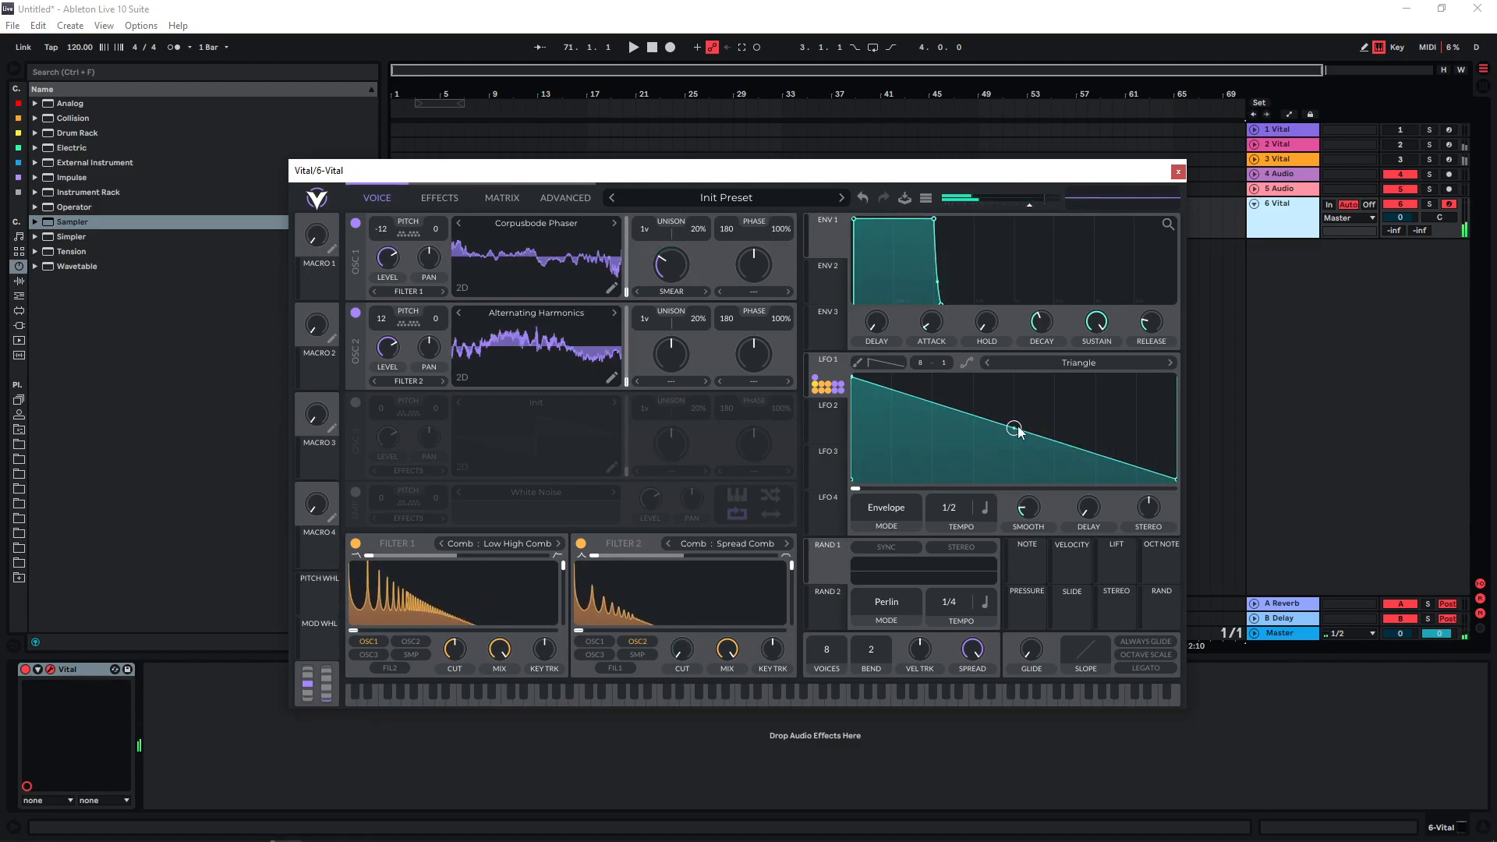
{"action": "mouse_move", "coordinate": [989, 412]}
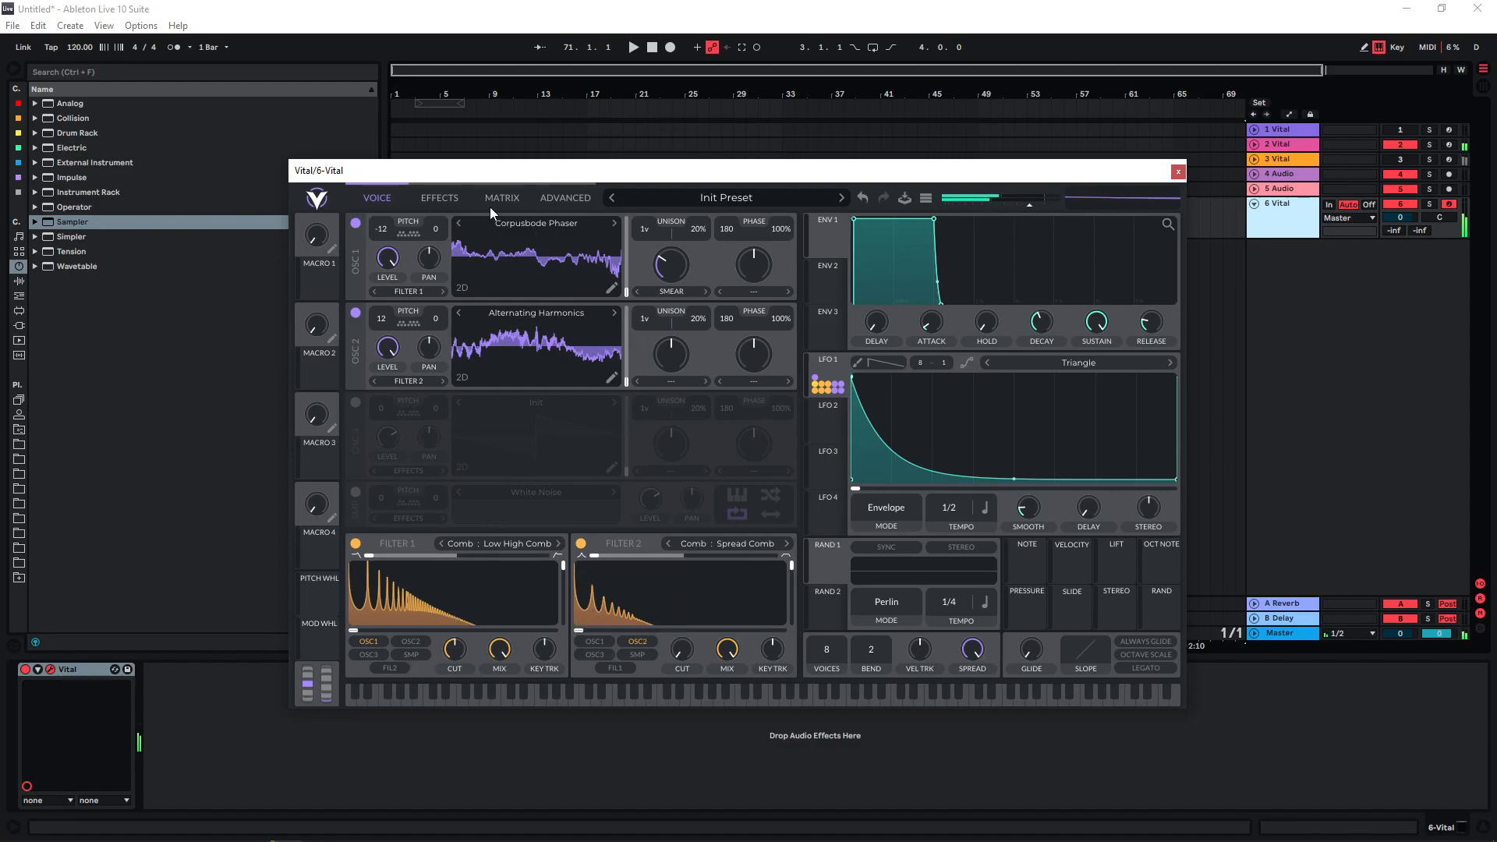
- Check the Effects page, then return to Voice to set Filter 1 cutoff to 52.65
{"action": "left_click", "coordinate": [439, 197]}
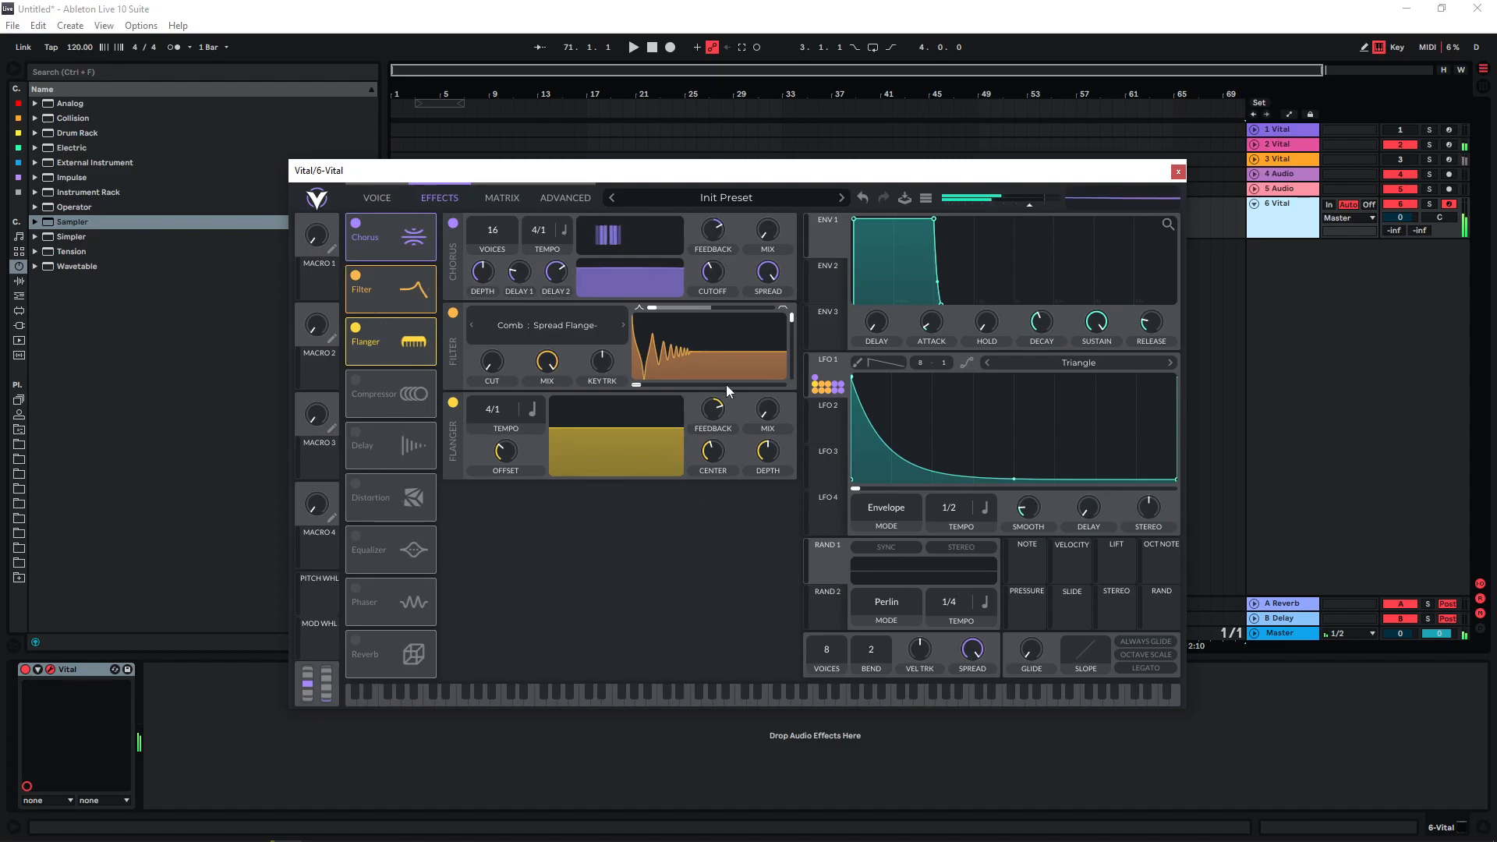
{"action": "left_click", "coordinate": [376, 198]}
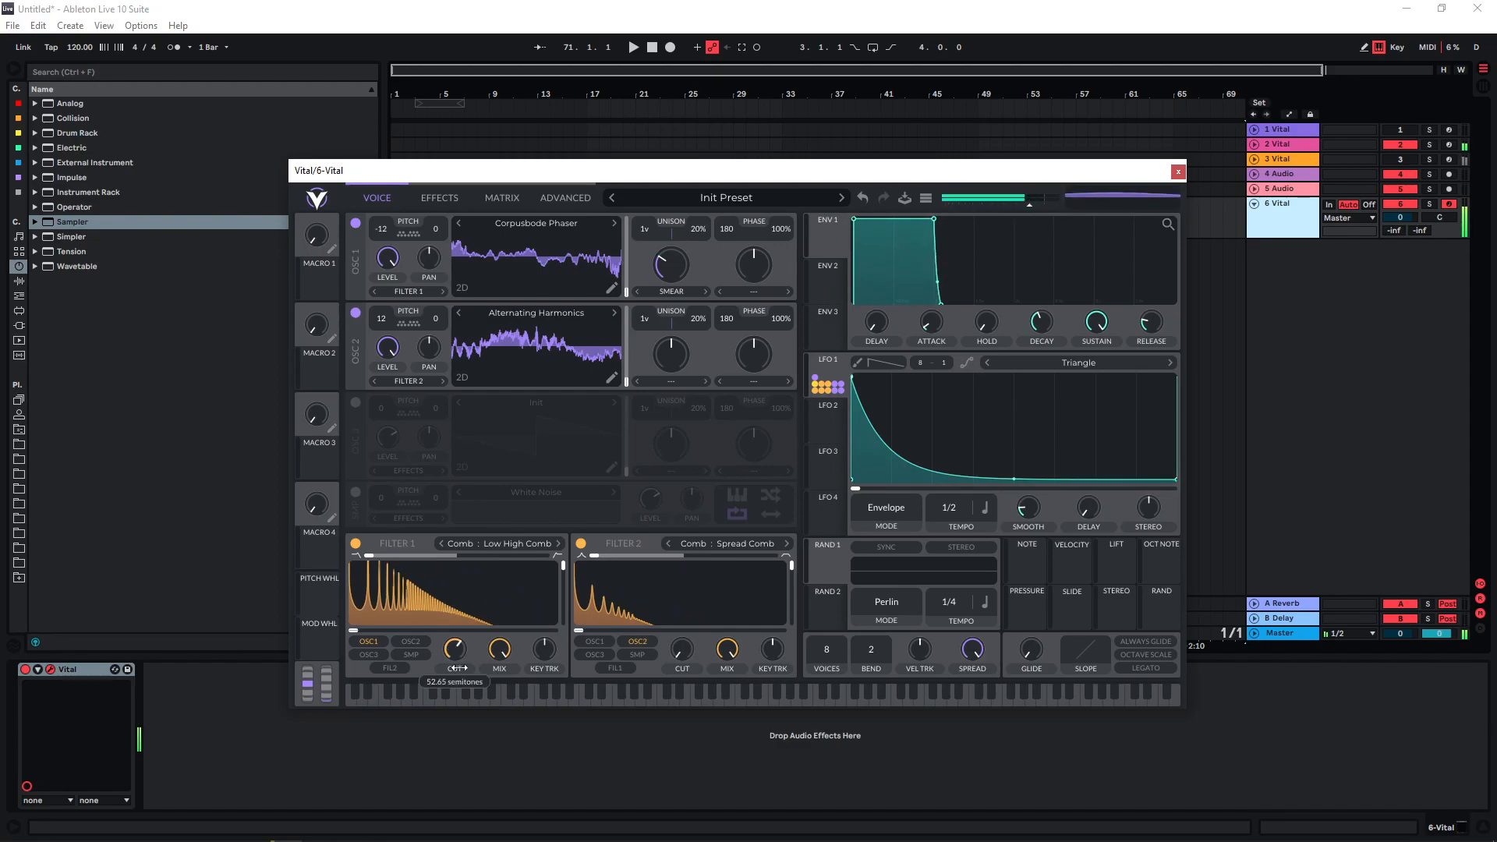
- Adjust Filter 1's cutoff while configuring LFO 1 for Trigger mode at 1/32
{"action": "left_click", "coordinate": [826, 421]}
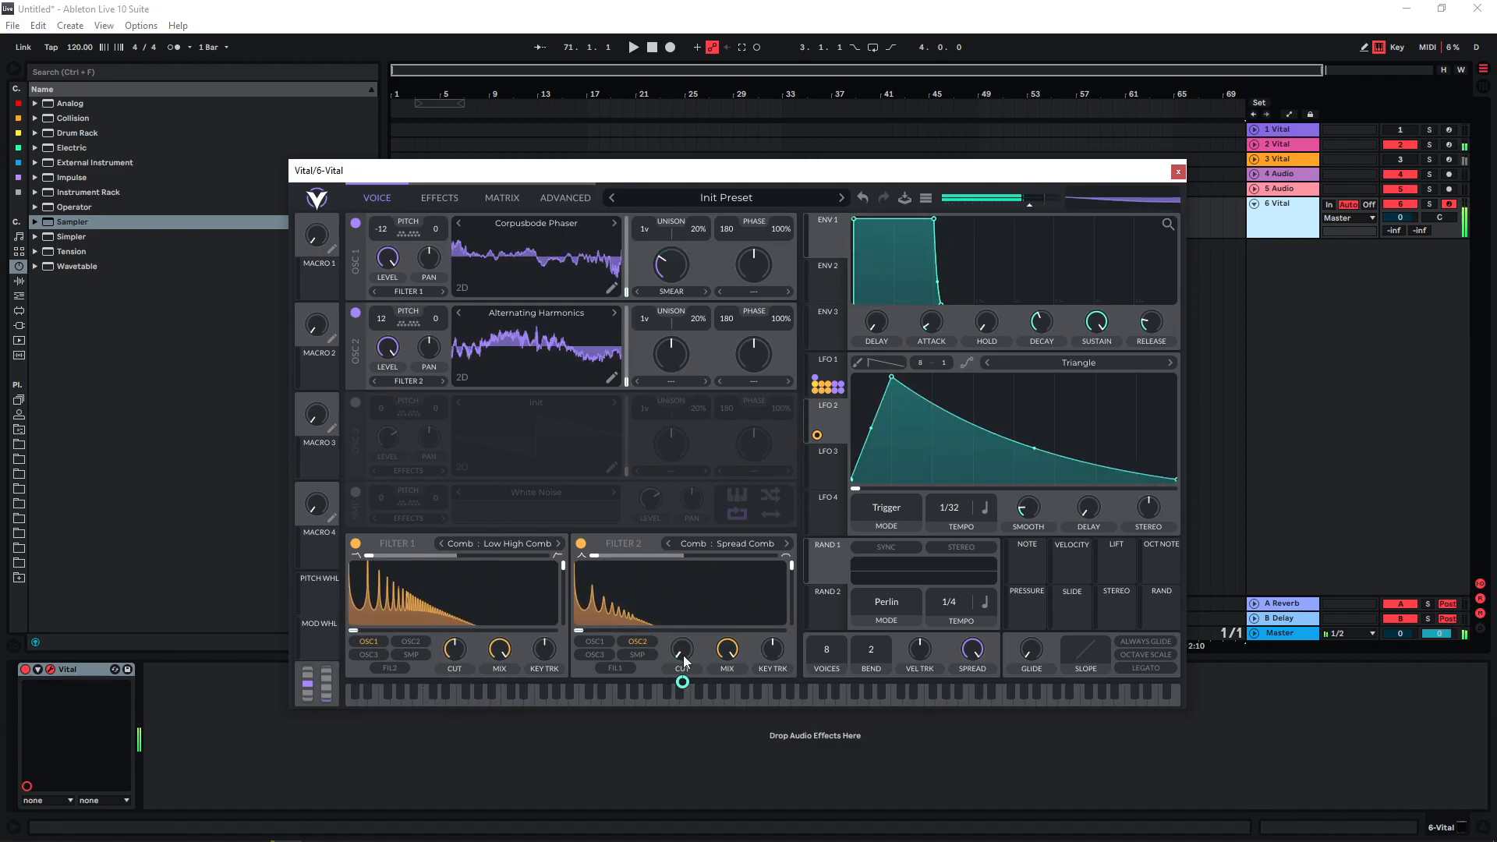
{"action": "mouse_move", "coordinate": [707, 549]}
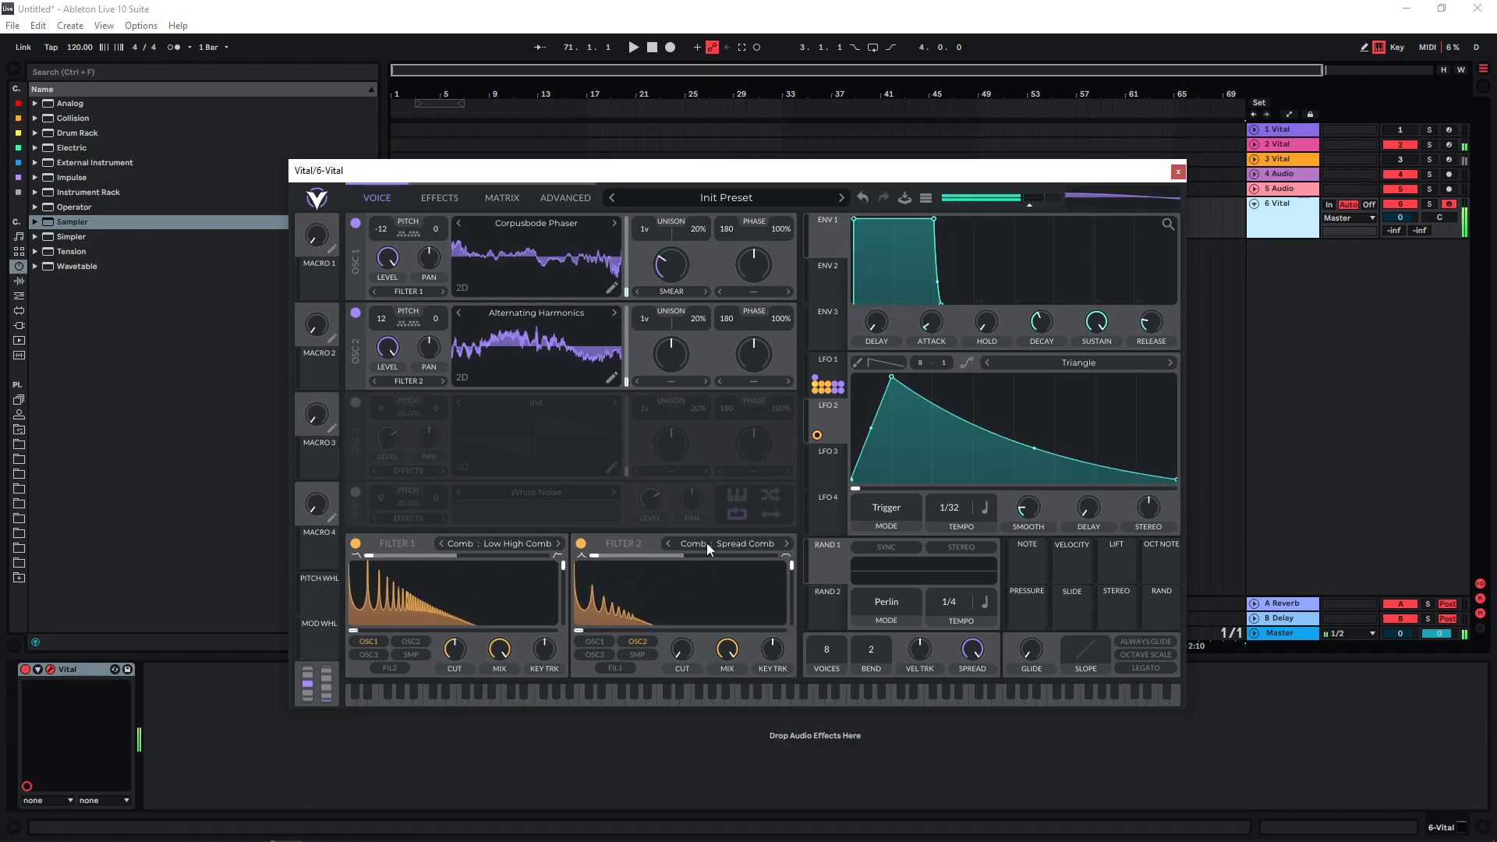
{"action": "mouse_move", "coordinate": [361, 412]}
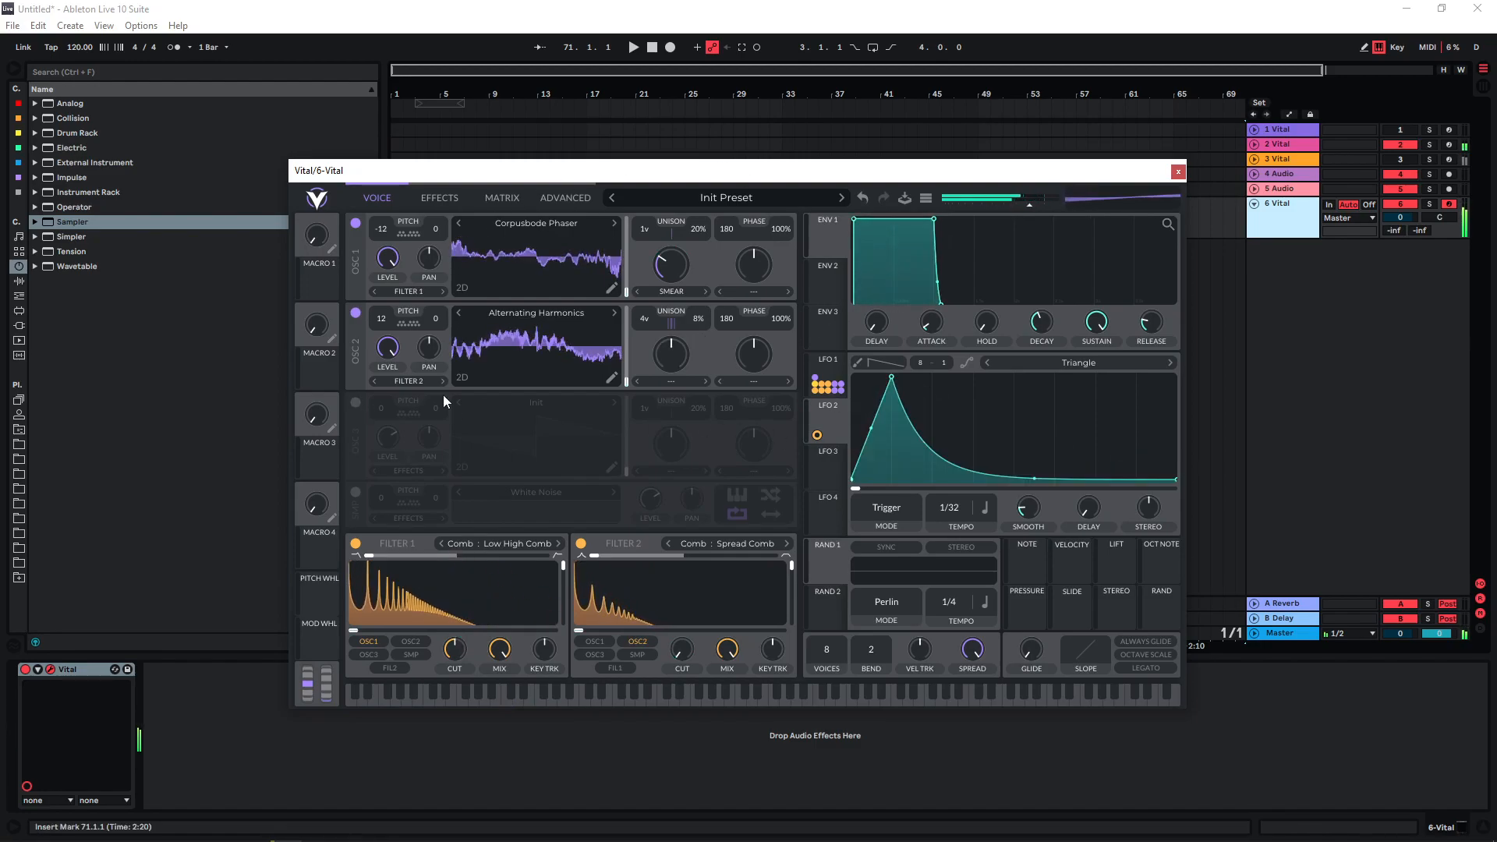
{"action": "mouse_move", "coordinate": [487, 358]}
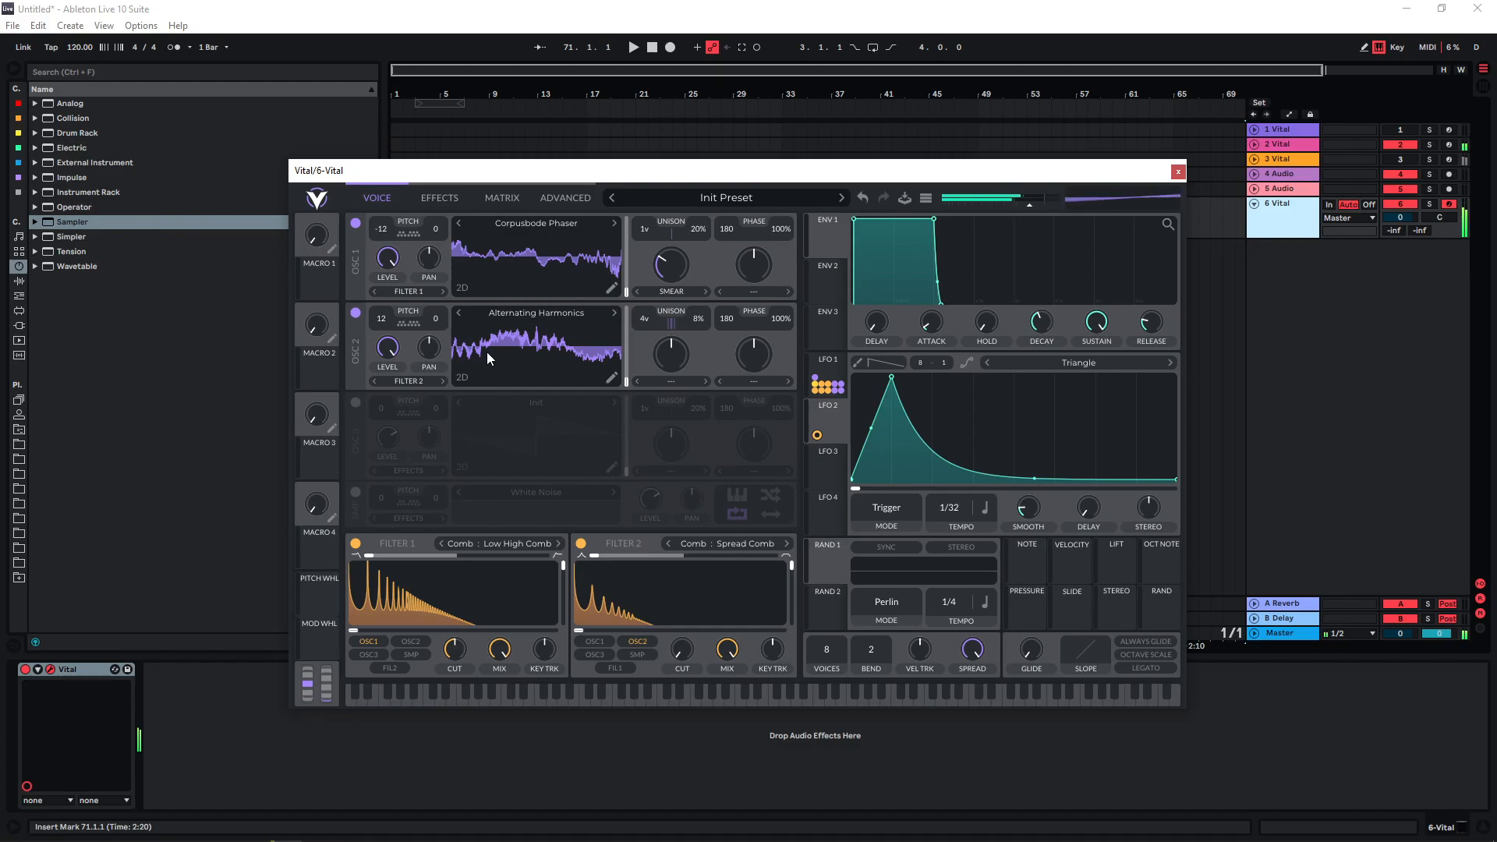
{"action": "mouse_move", "coordinate": [435, 461]}
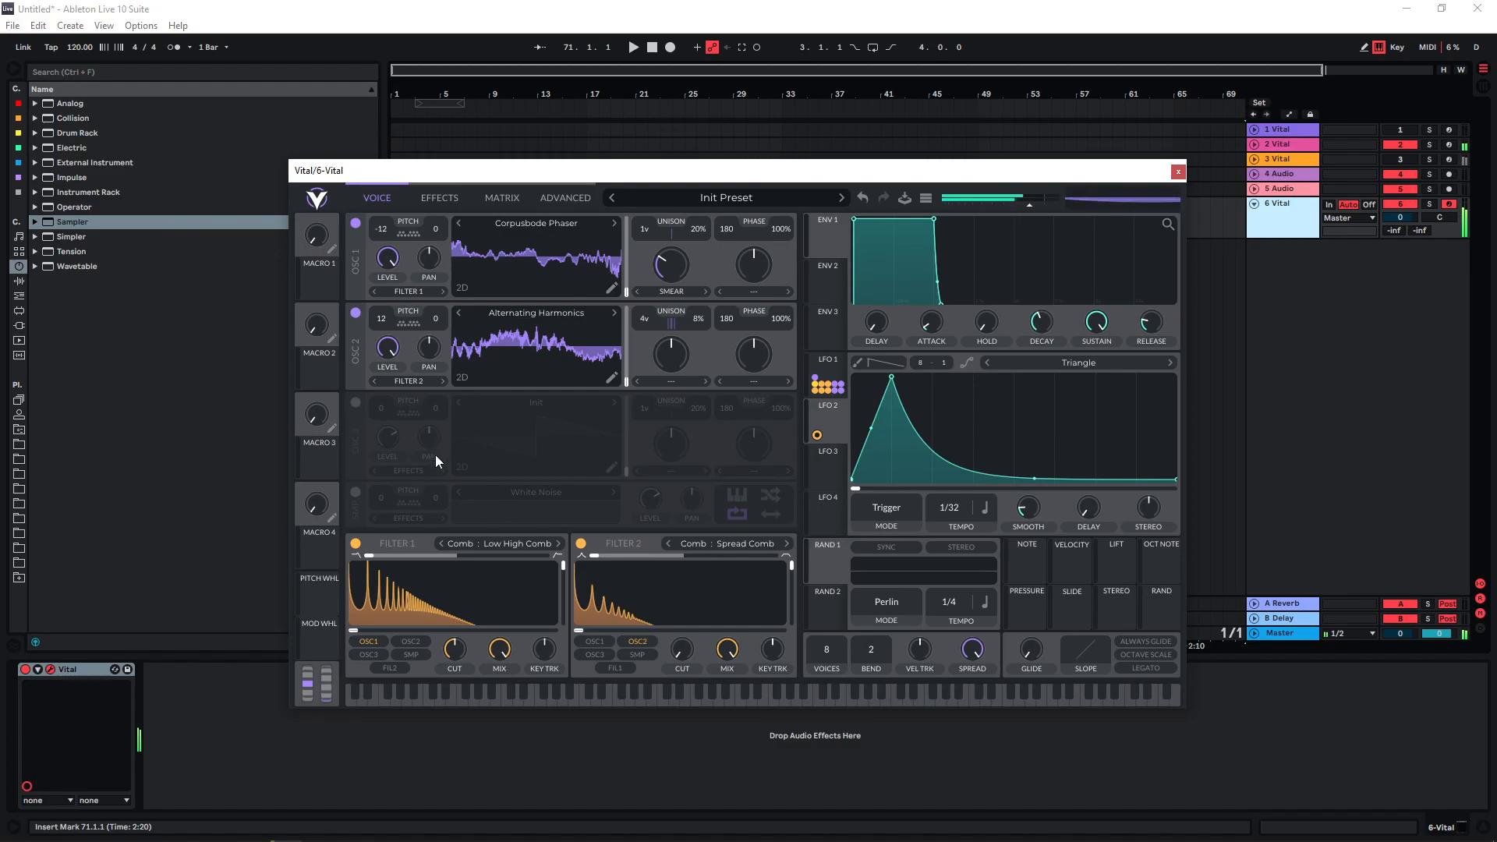
- Show the Effects page after giving Osc 2 four unison voices at 8% detune
{"action": "left_click", "coordinate": [438, 197]}
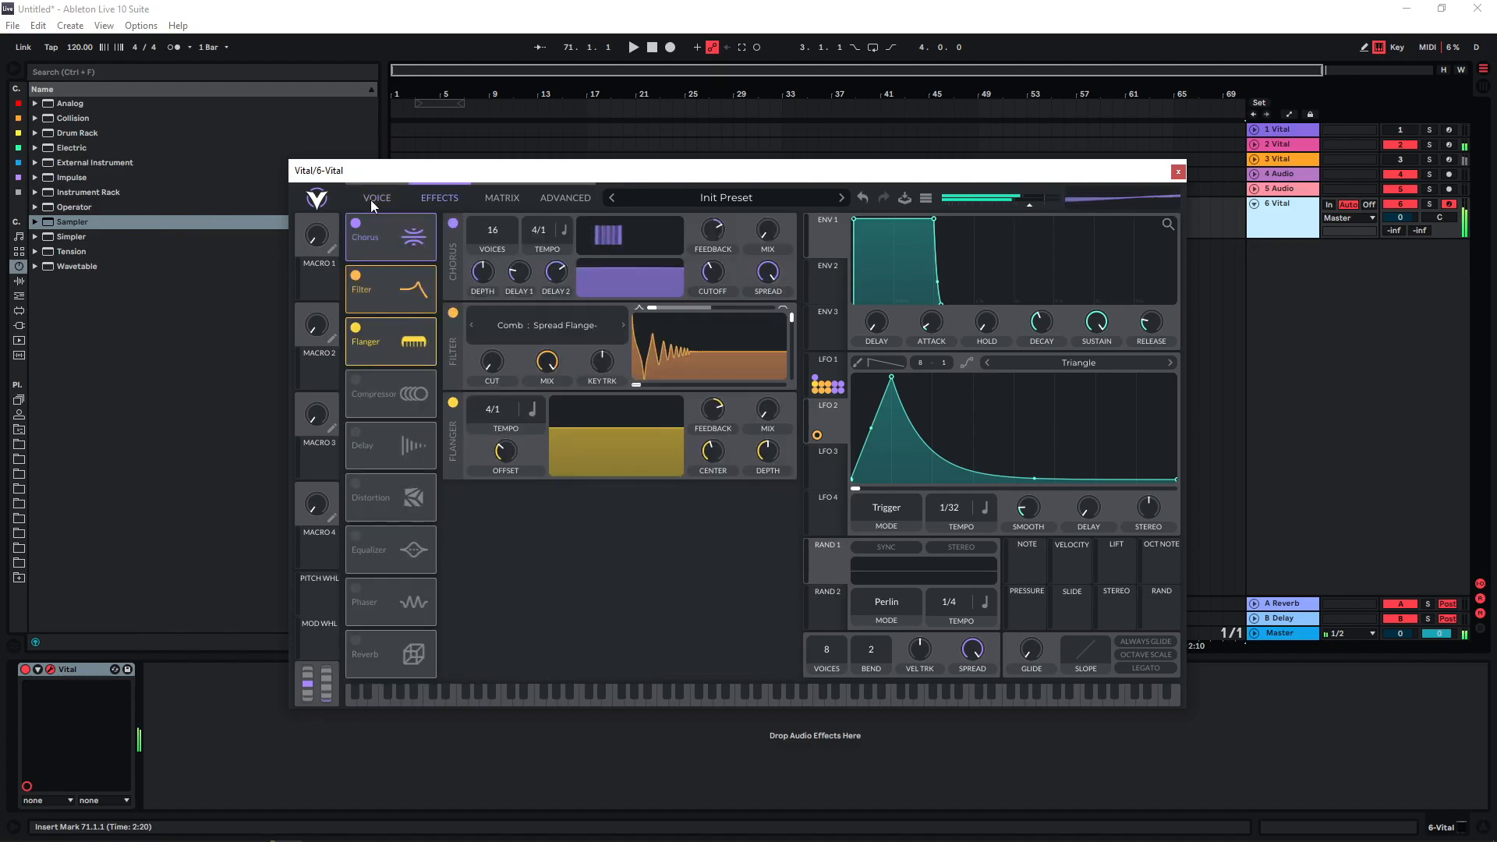